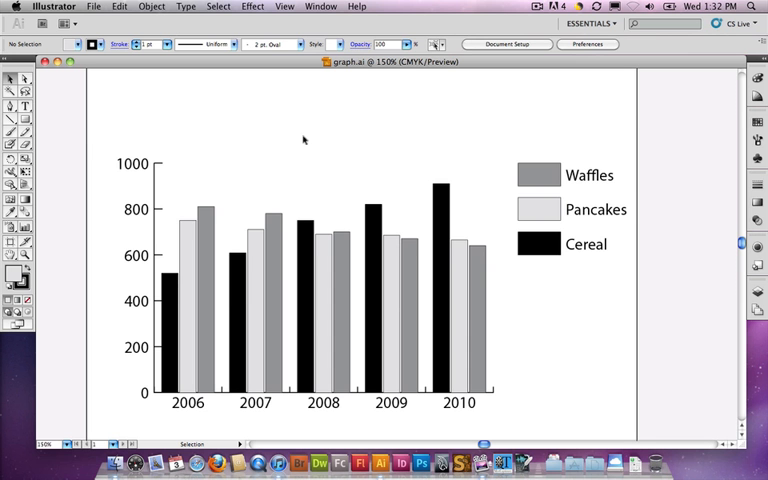
mouse_move(278, 250)
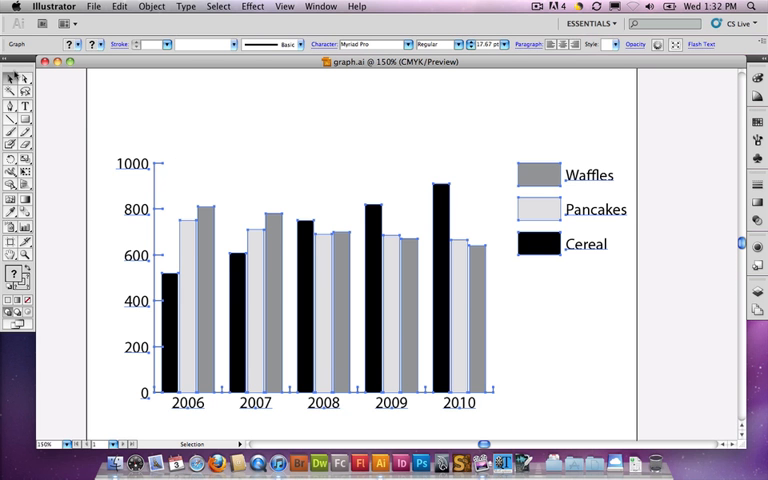
mouse_move(402, 332)
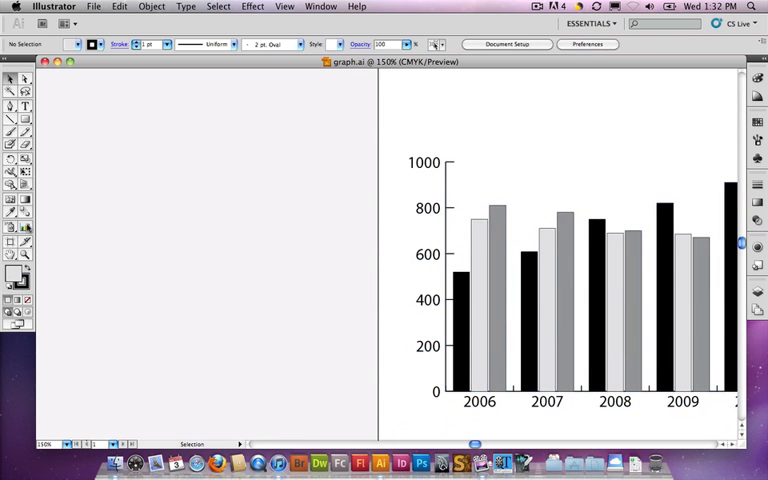
left_click_drag(75, 145, 318, 335)
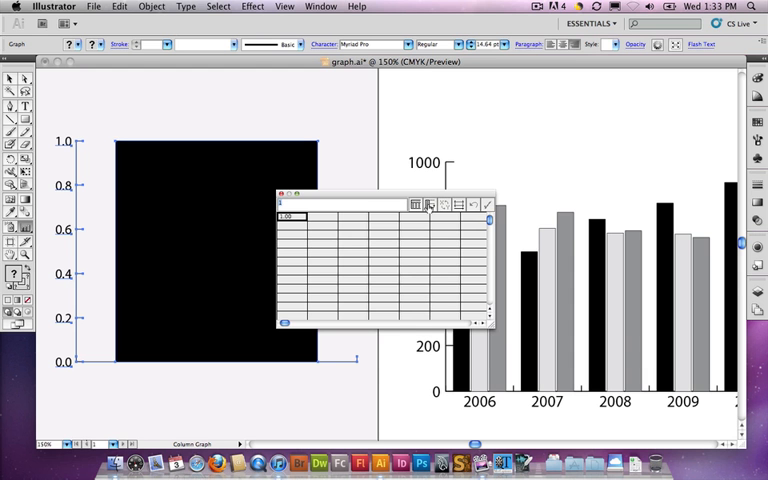
mouse_move(431, 204)
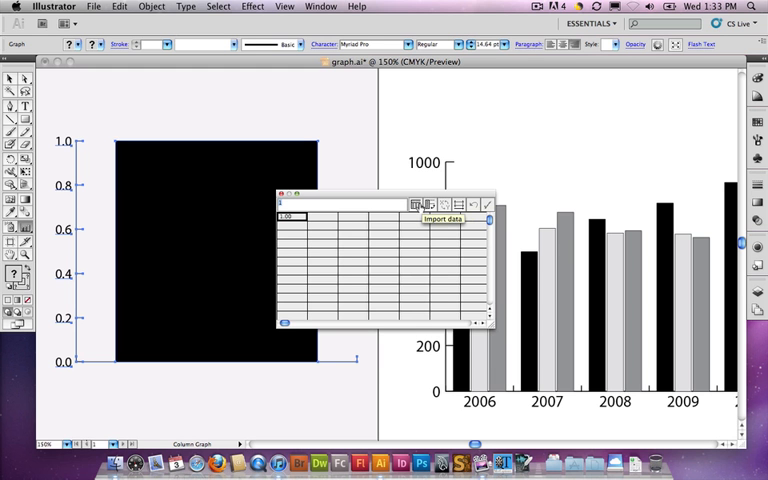
mouse_move(284, 199)
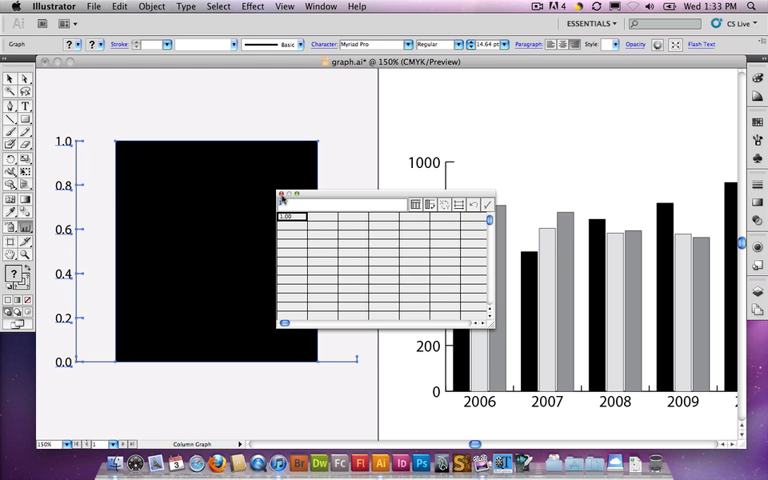
left_click(487, 205)
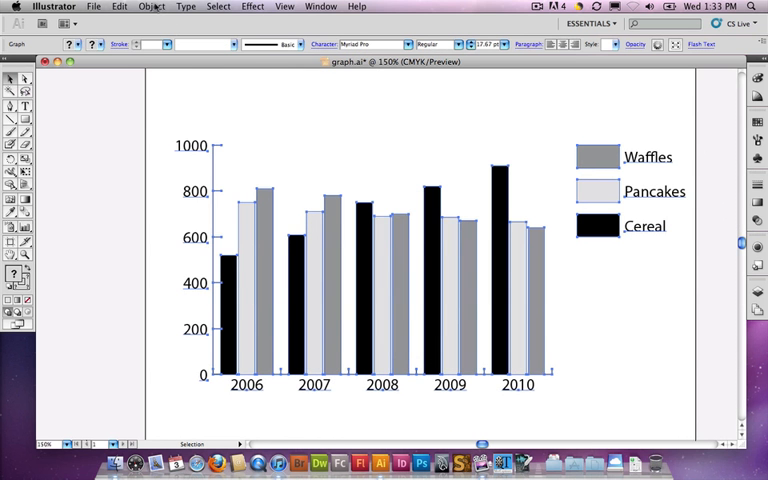
- Open the graph data sheet and enter 550 as the 2006 Cereal value
left_click(150, 6)
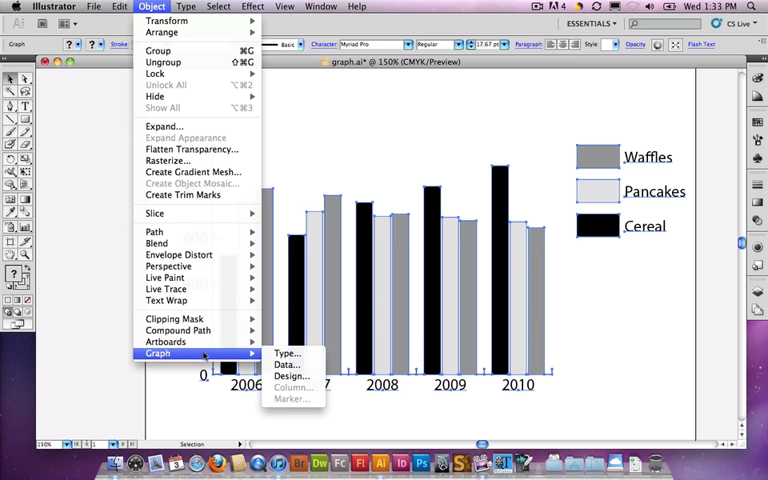
mouse_move(289, 364)
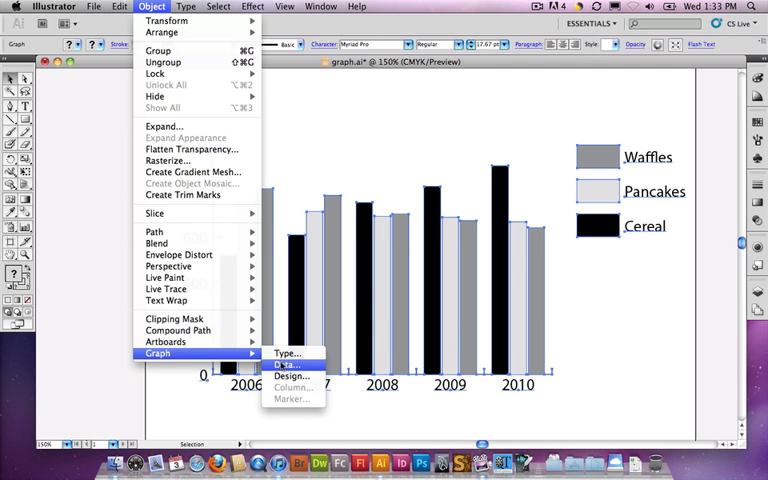
left_click(285, 360)
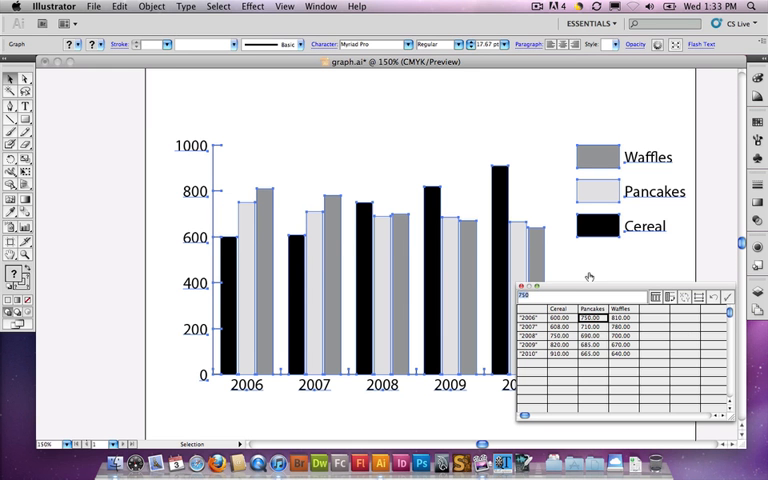
mouse_move(252, 271)
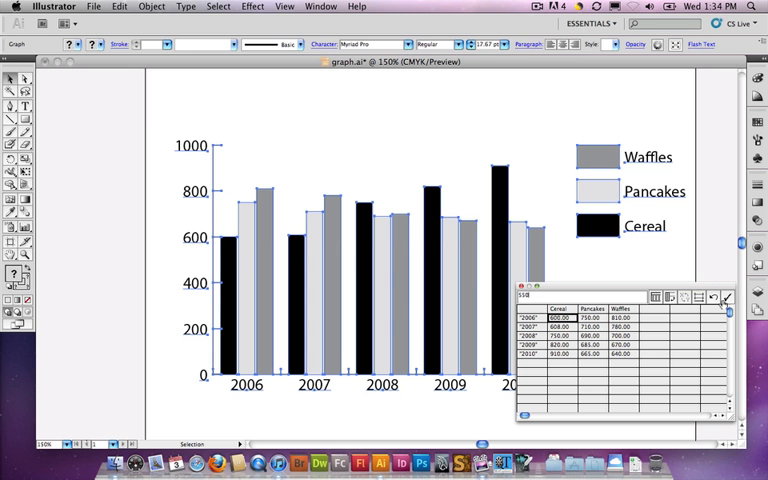
type("550")
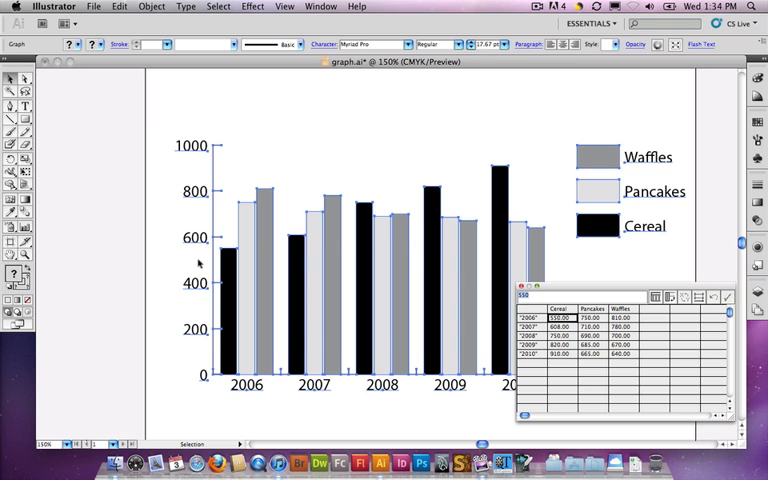
mouse_move(465, 309)
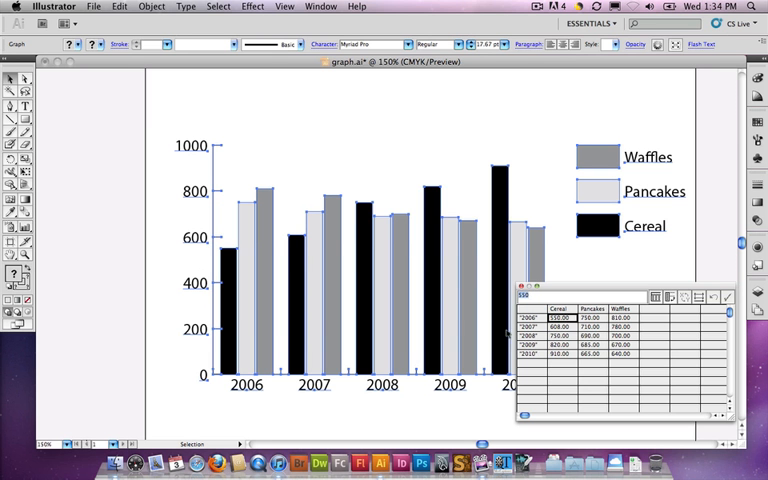
mouse_move(634, 172)
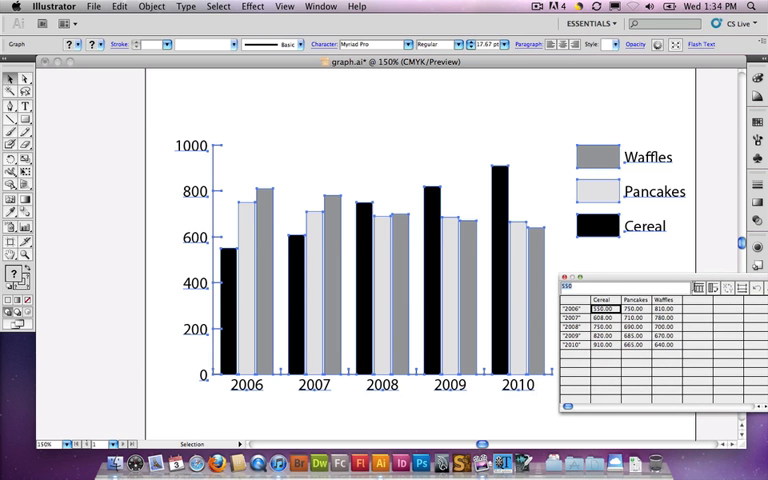
mouse_move(717, 289)
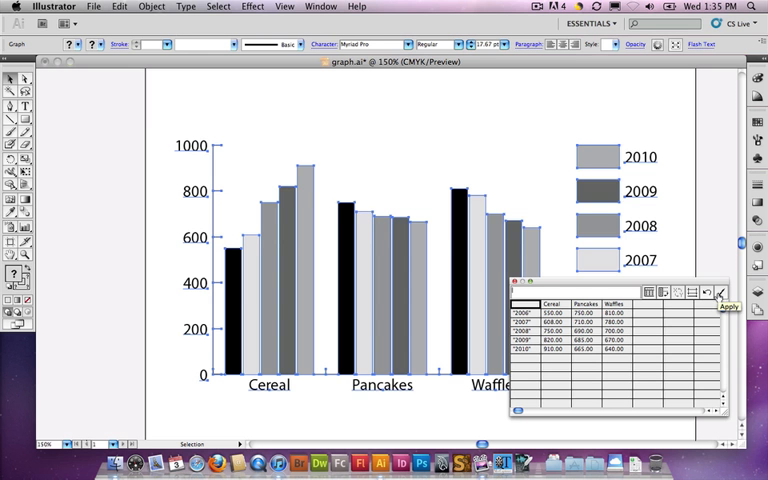
- Apply the Graph Data changes so the chart stays grouped by year, Cereal 2006 at 550
left_click(717, 294)
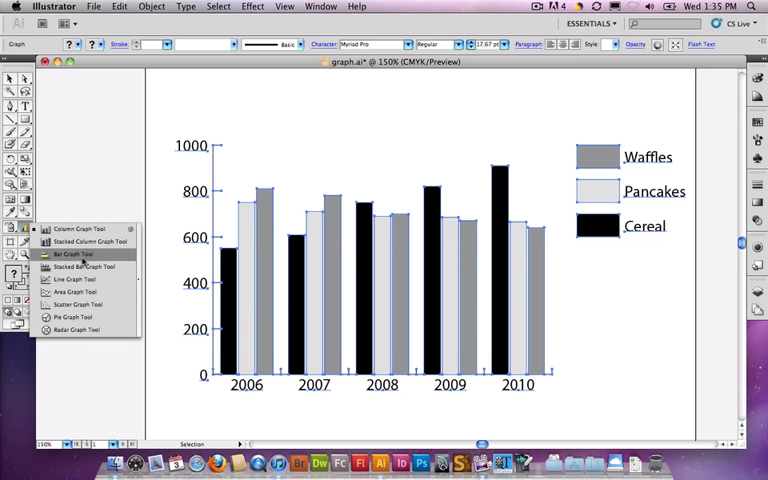
mouse_move(72, 317)
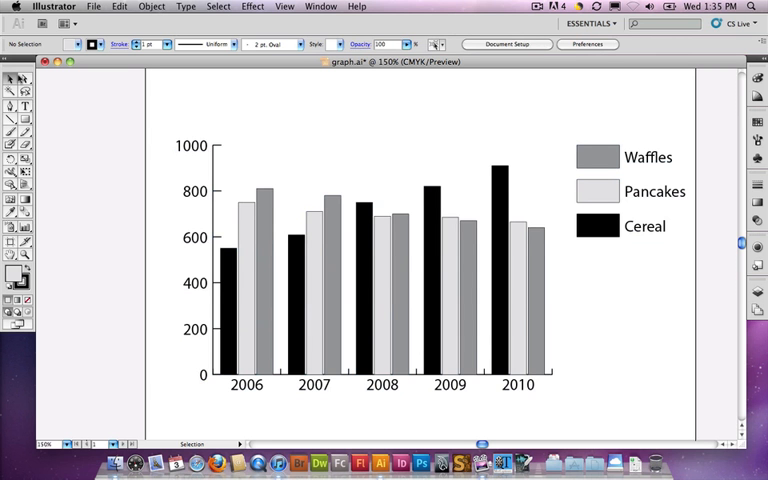
- Select the Waffles bars and legend swatch using Group Selection and color them yellow
left_click(13, 92)
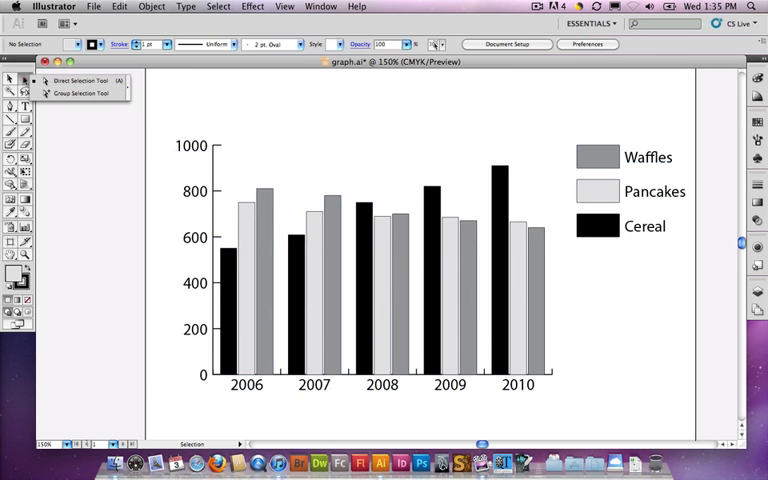
mouse_move(90, 81)
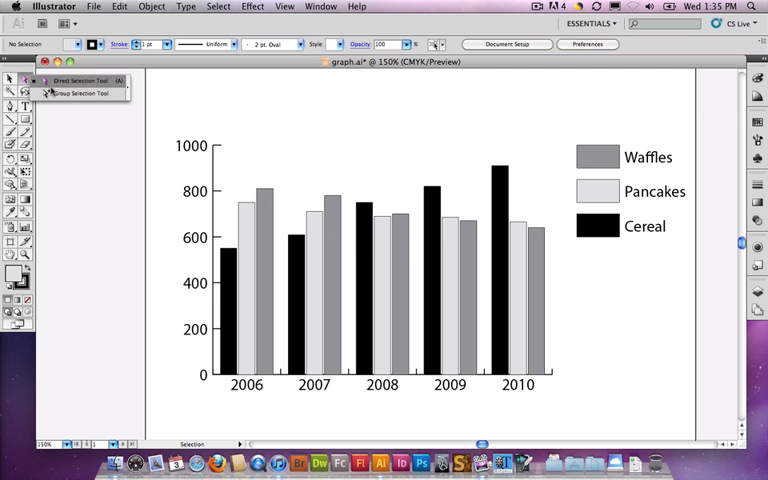
mouse_move(78, 93)
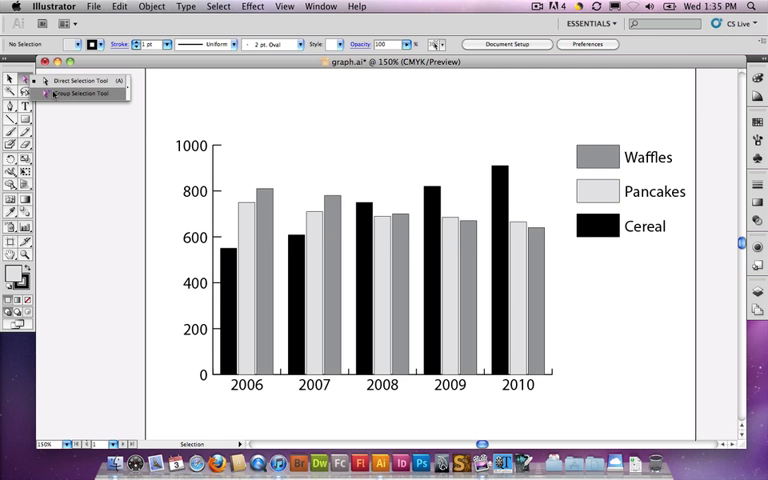
left_click(79, 92)
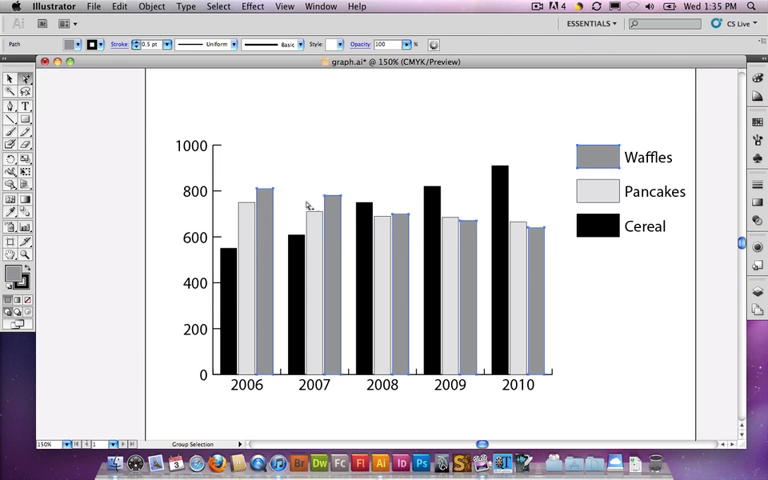
mouse_move(540, 273)
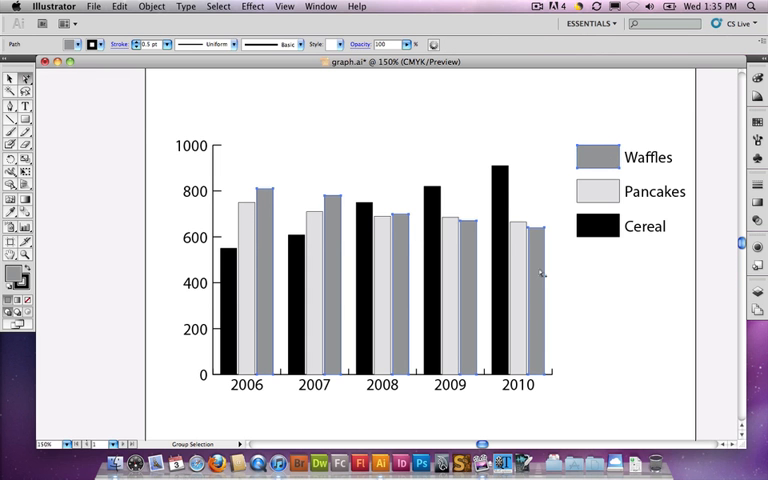
mouse_move(642, 247)
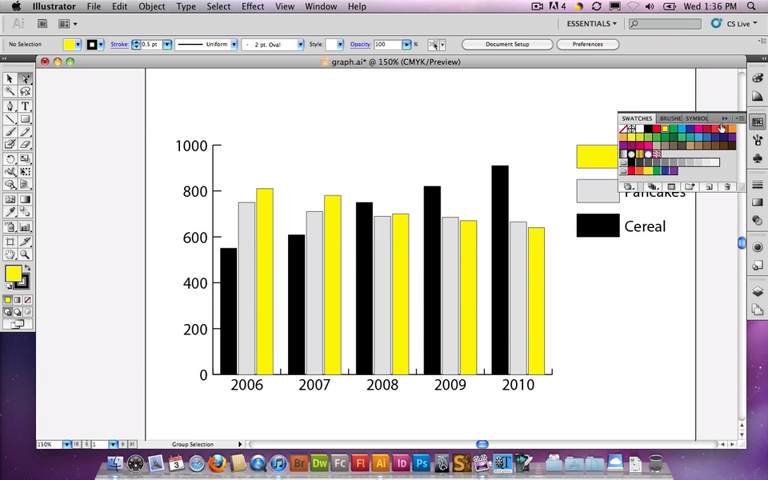
left_click(720, 117)
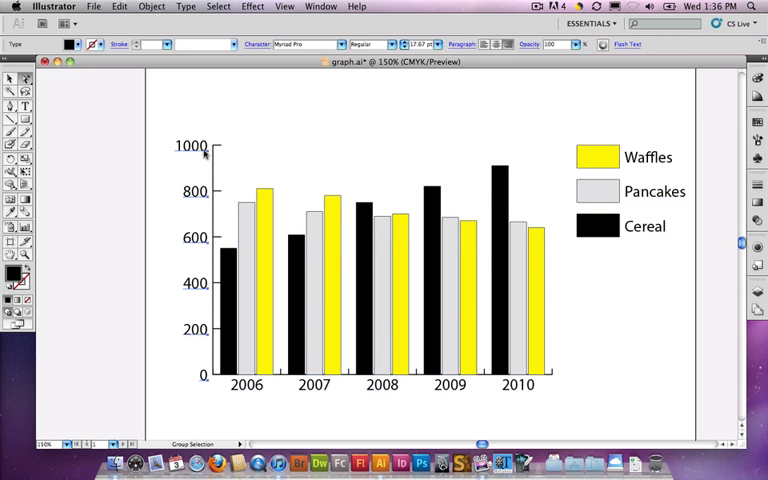
mouse_move(197, 290)
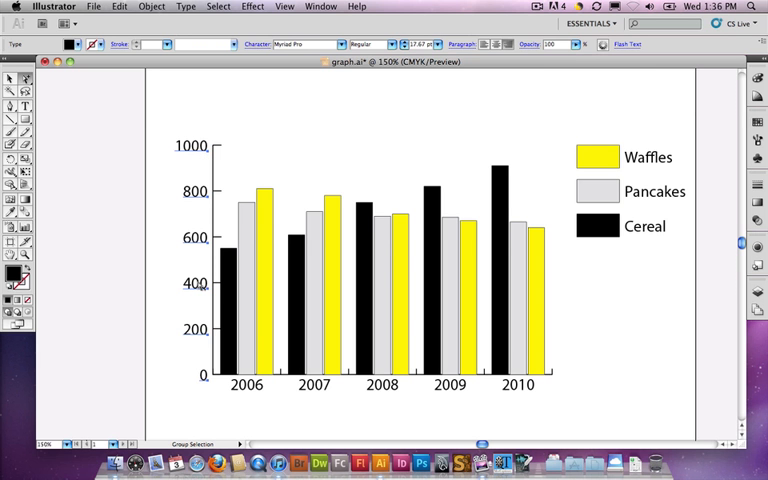
mouse_move(168, 224)
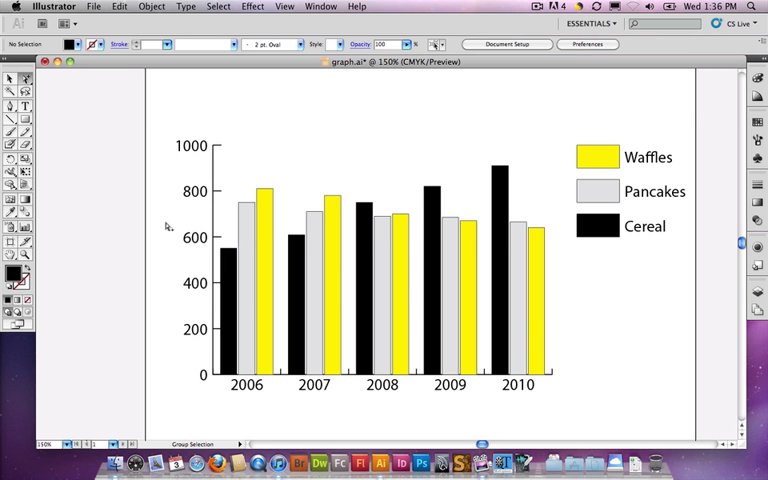
mouse_move(378, 277)
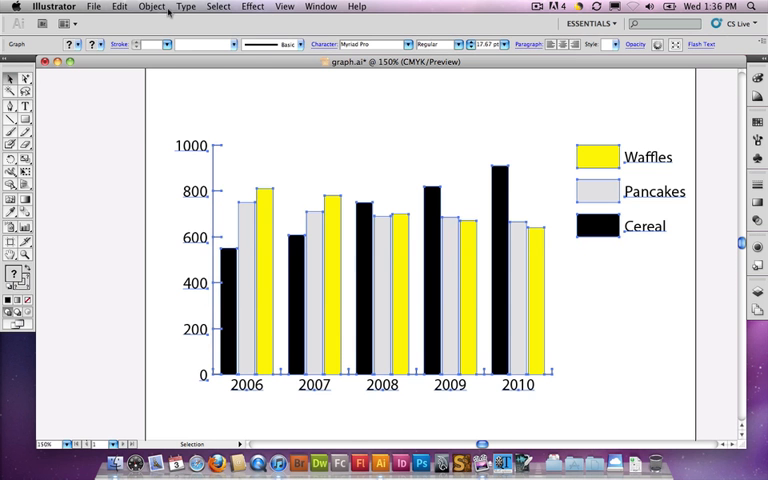
- Turn on Add Drop Shadow in the Graph Type dialog and confirm with OK
left_click(162, 5)
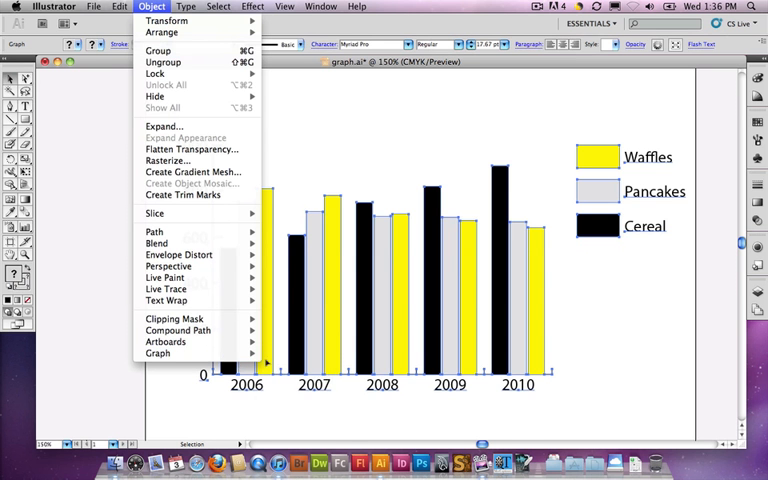
left_click(173, 9)
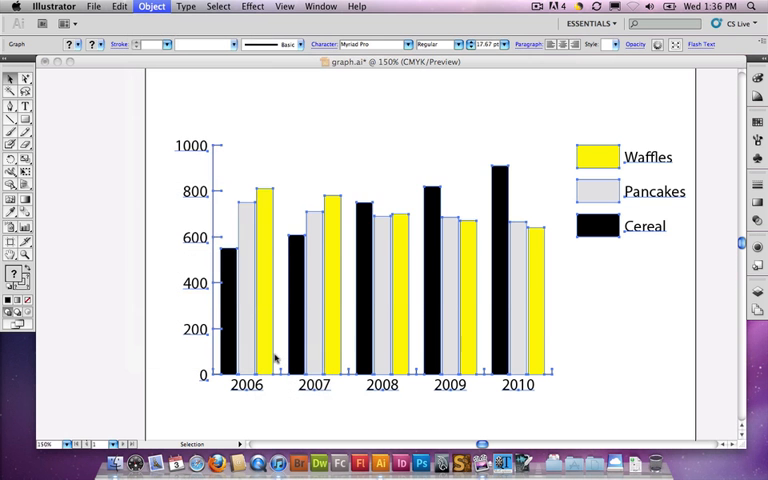
left_click(163, 9)
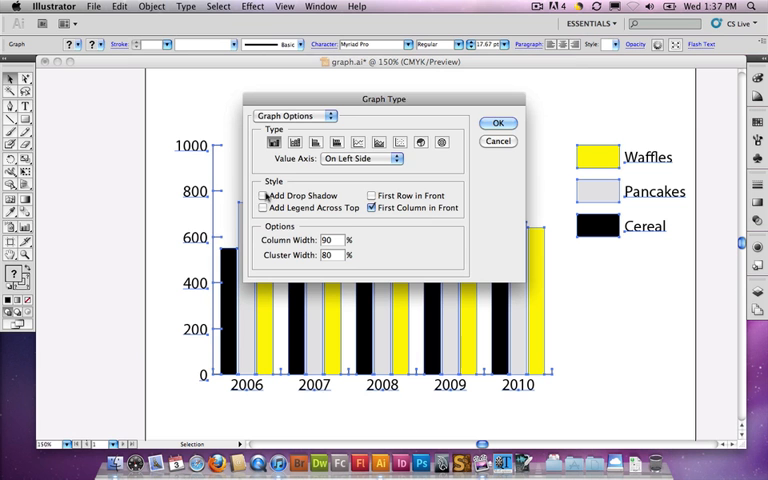
left_click(263, 195)
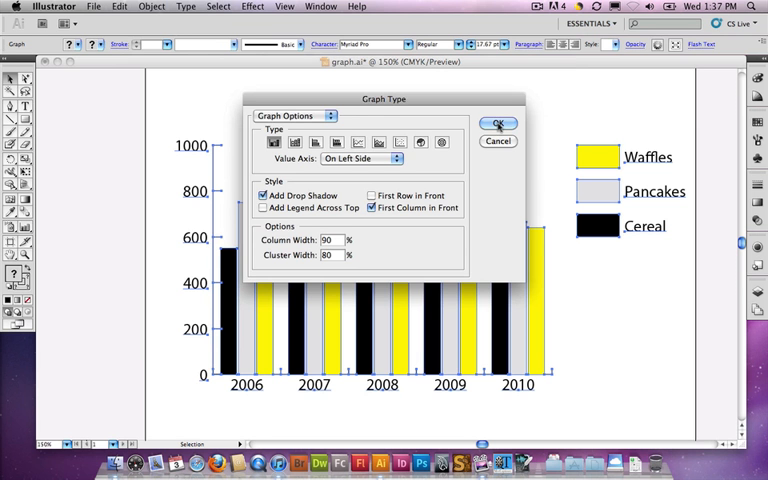
left_click(498, 123)
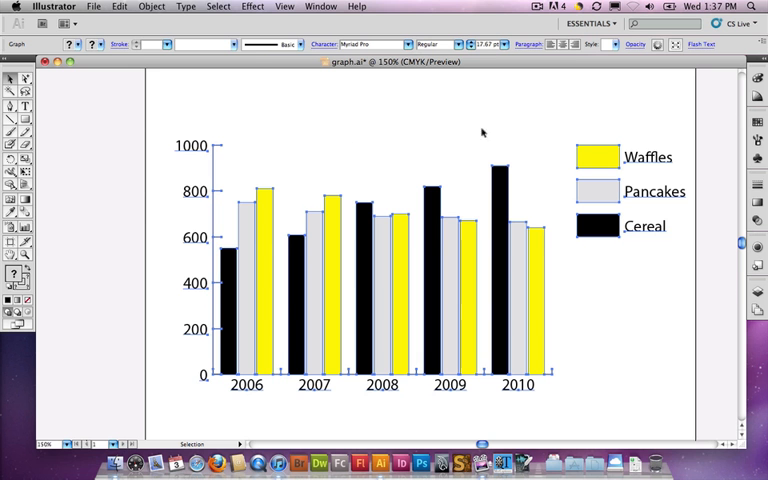
left_click(166, 8)
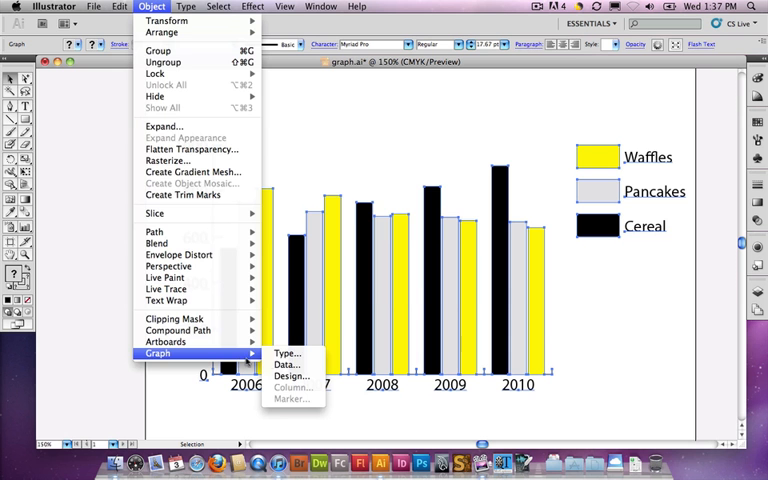
left_click(287, 353)
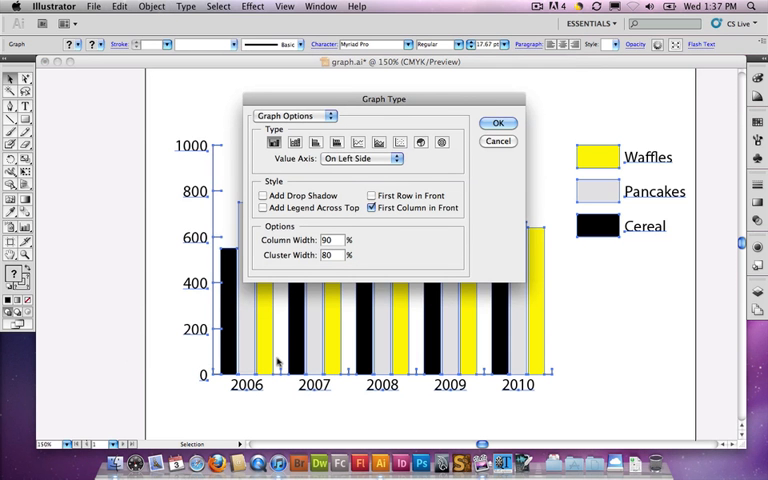
mouse_move(467, 242)
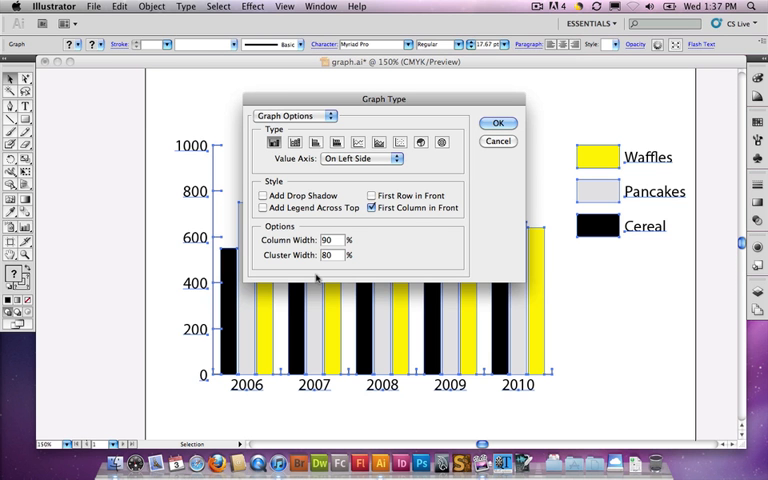
left_click(295, 116)
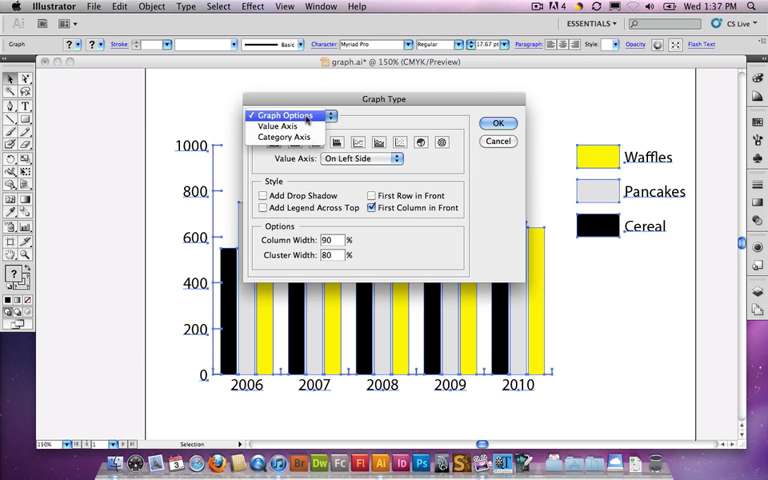
left_click(290, 127)
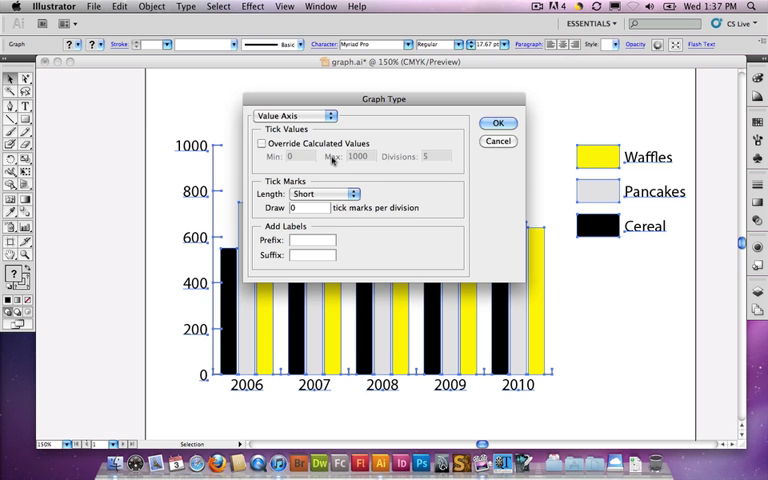
left_click(262, 143)
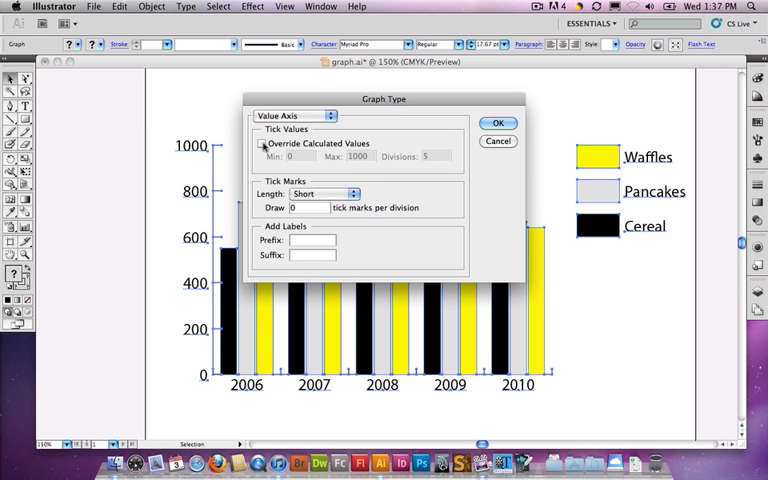
left_click(261, 143)
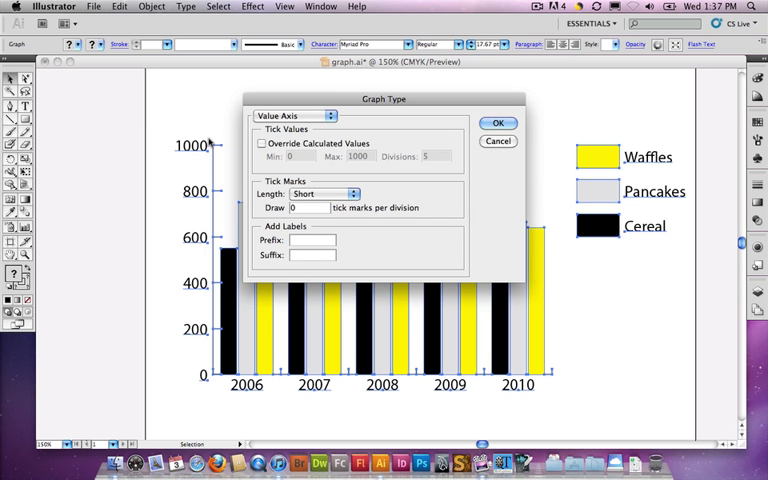
mouse_move(325, 156)
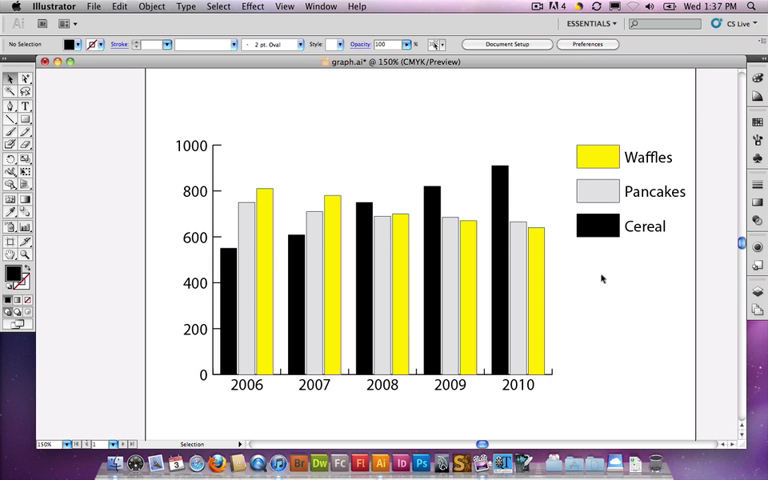
scroll("down", 3)
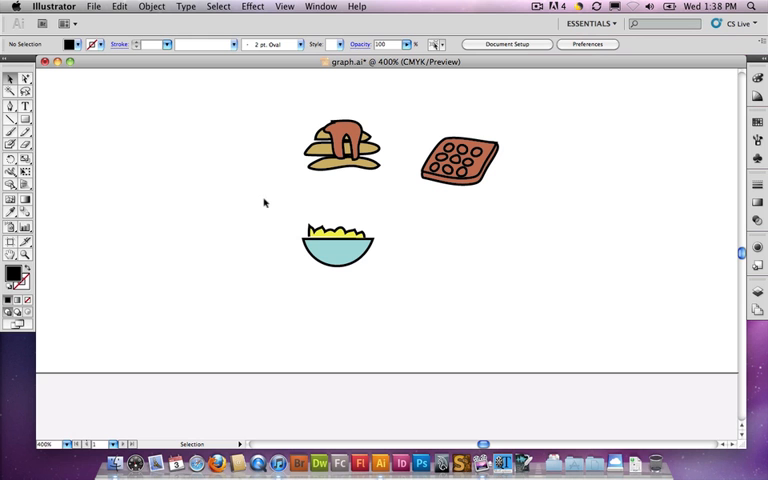
mouse_move(426, 140)
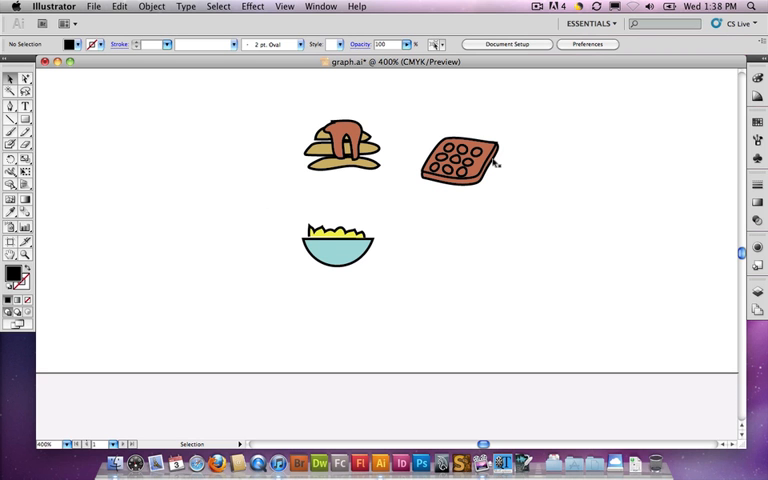
mouse_move(279, 110)
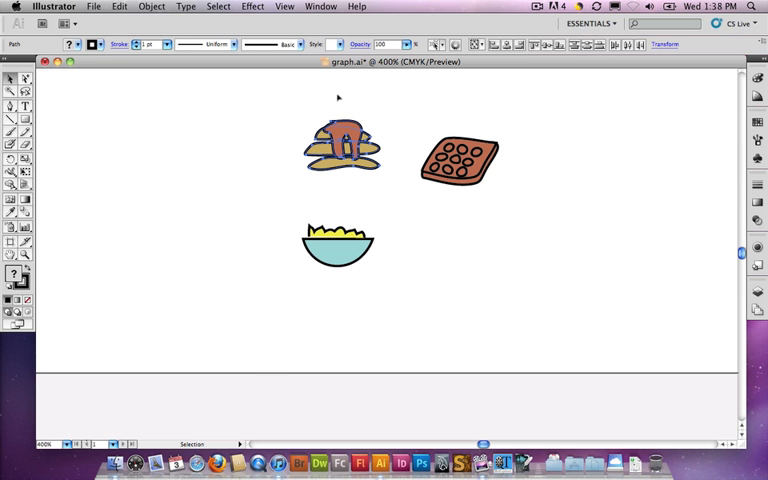
- Make a new graph design from the pancake art and rename it 'pancake'
left_click(156, 8)
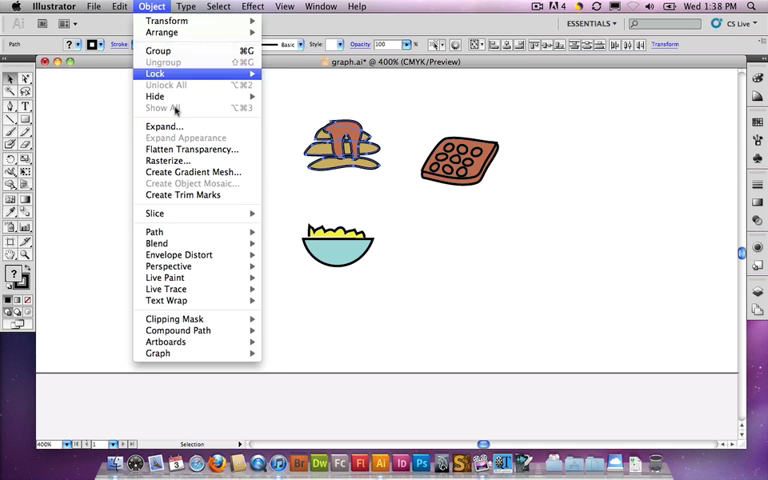
mouse_move(157, 353)
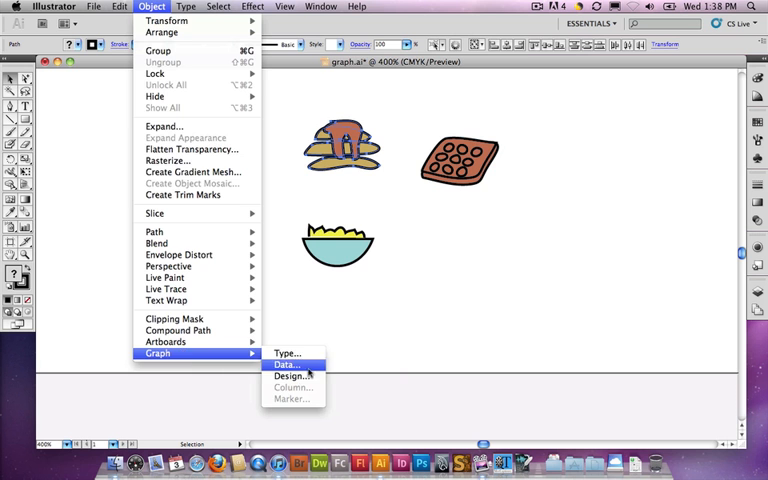
left_click(291, 386)
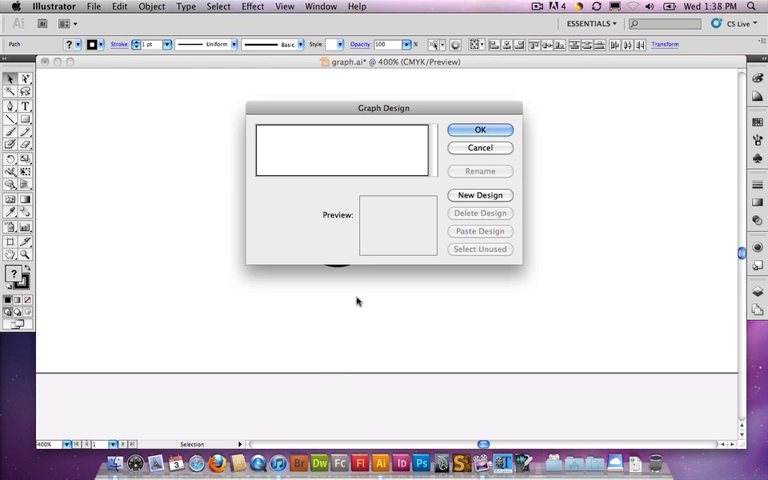
left_click(480, 194)
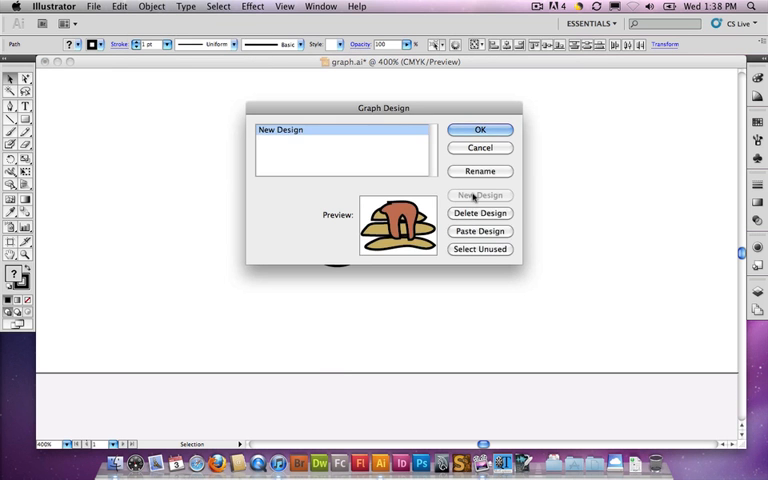
left_click(290, 131)
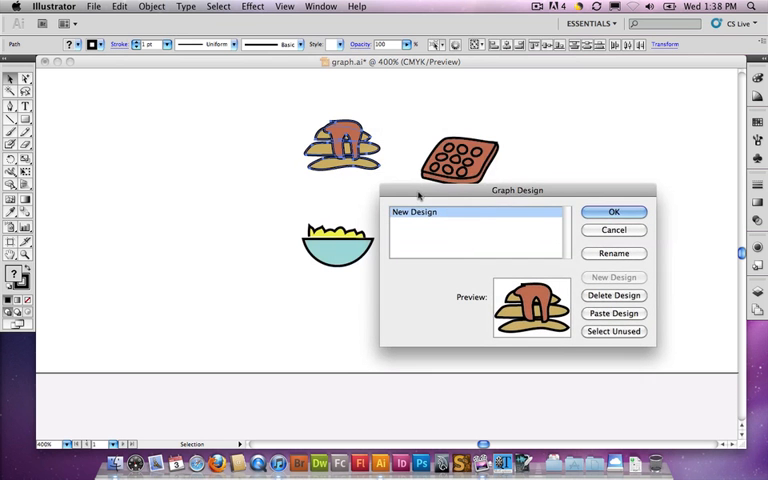
left_click(613, 252)
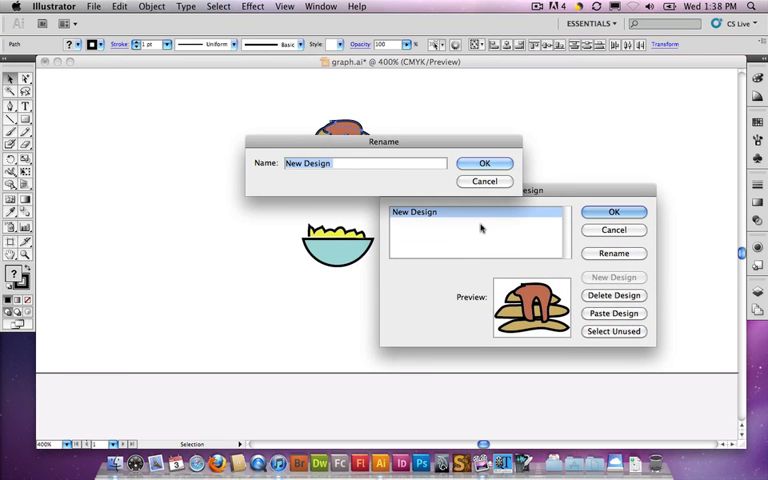
type("panca")
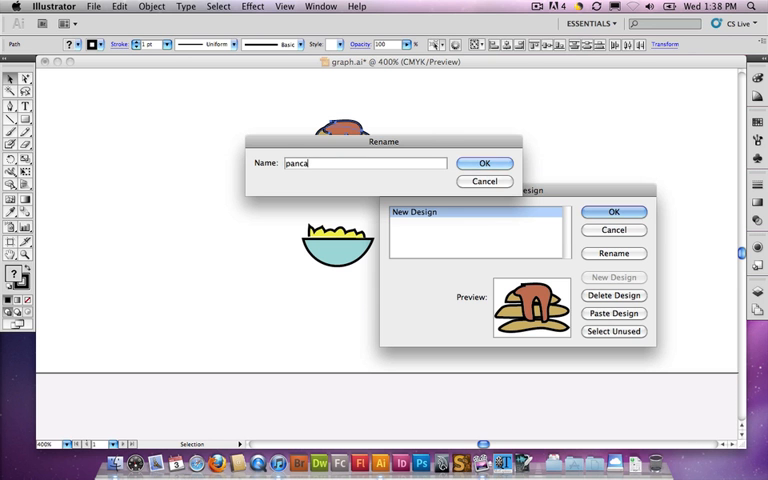
left_click(484, 163)
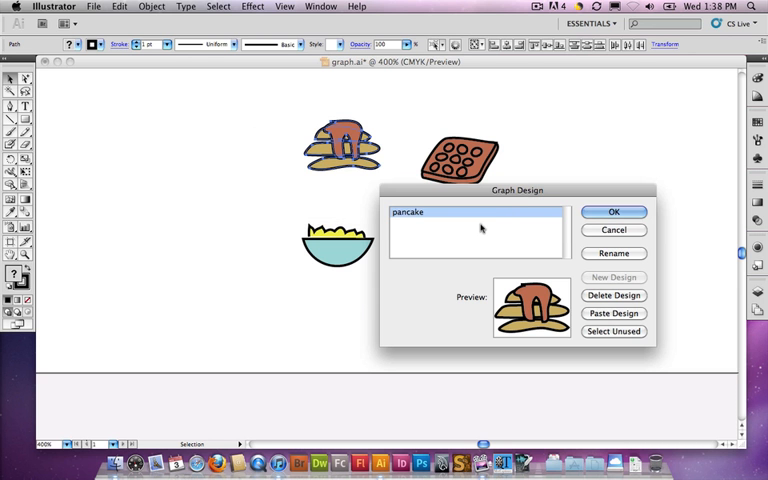
mouse_move(514, 218)
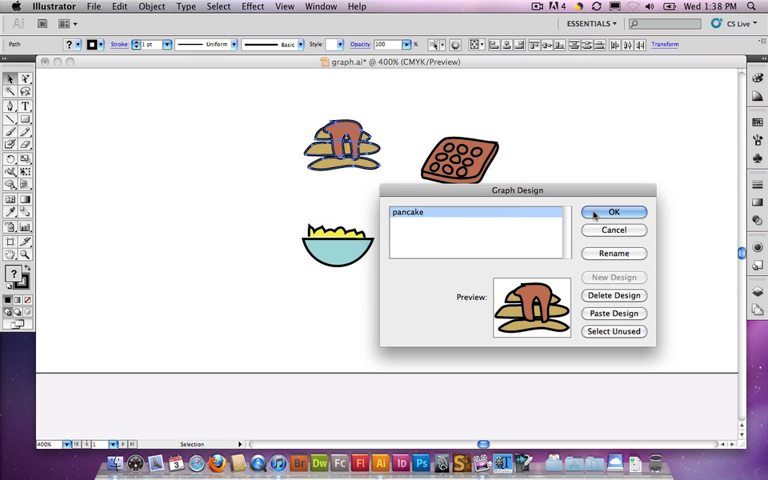
left_click(613, 212)
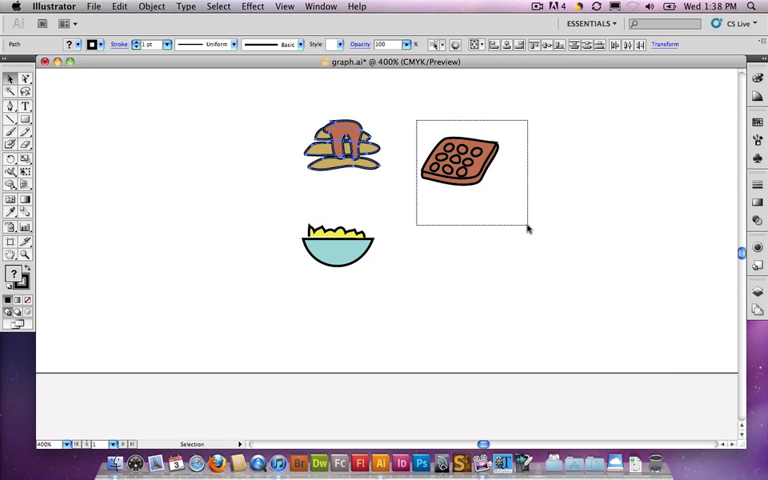
- Make a new graph design from the waffle art and rename it 'waffle'
left_click(152, 7)
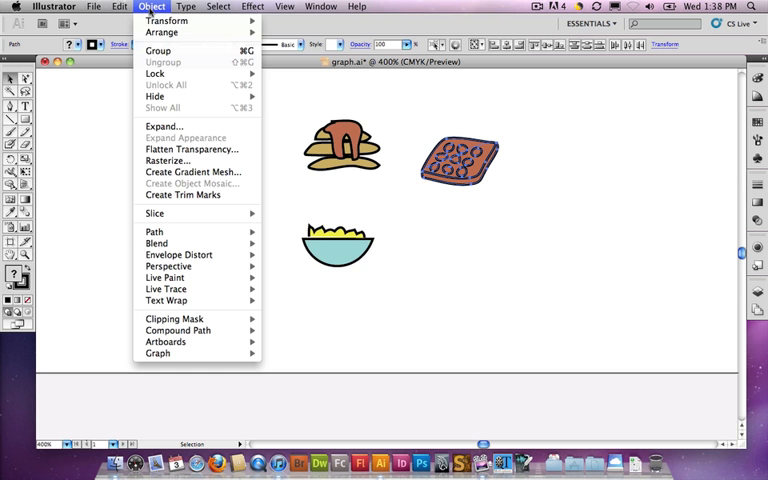
mouse_move(166, 341)
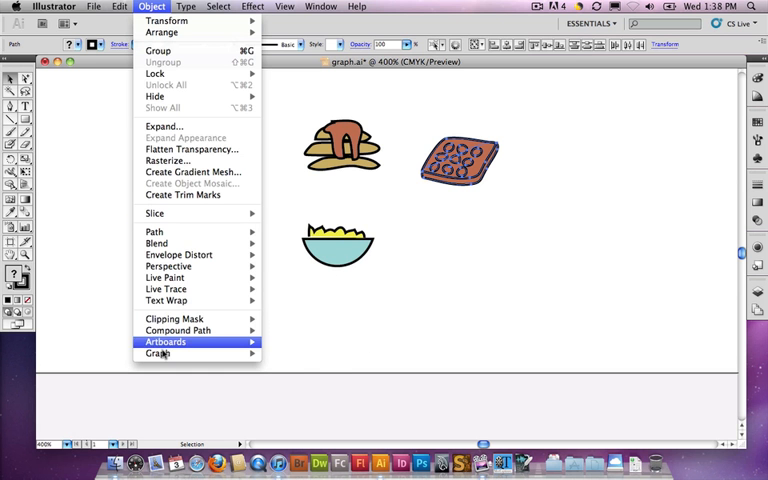
left_click(158, 352)
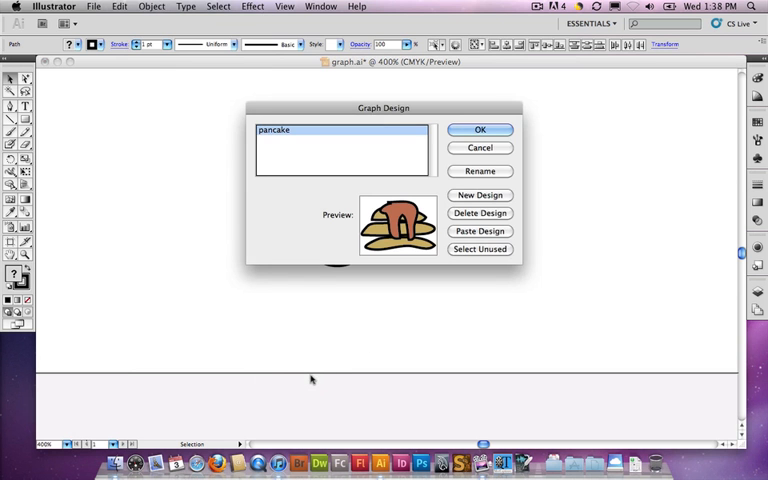
left_click(480, 195)
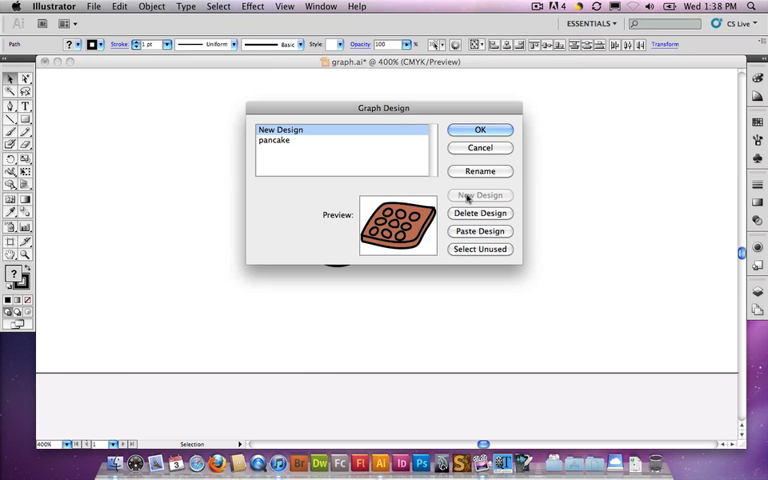
left_click(480, 170)
type("waff")
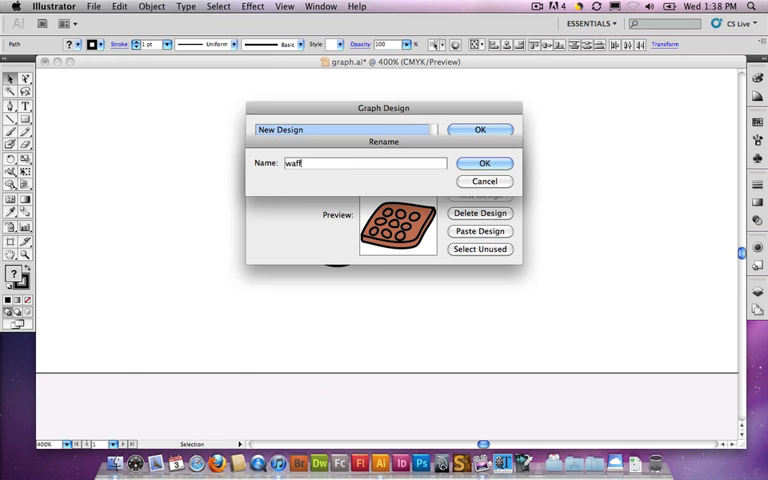
left_click(484, 162)
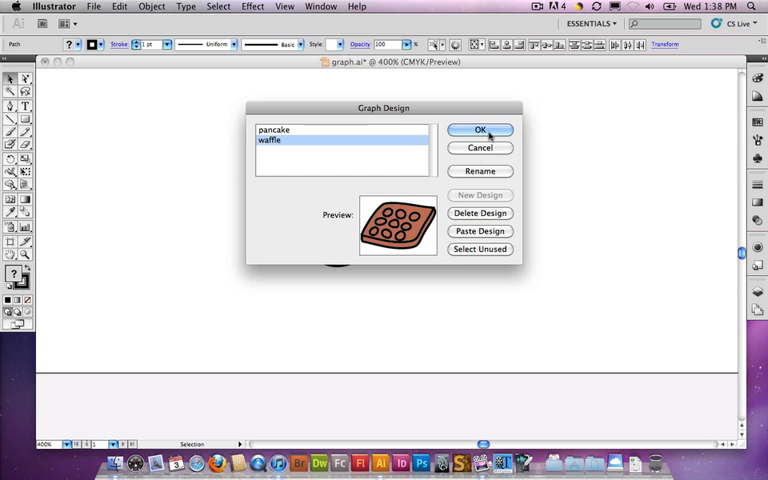
left_click(480, 130)
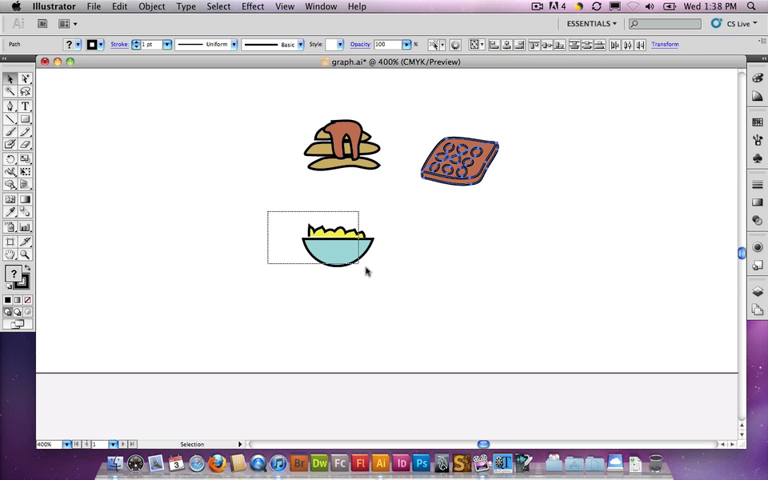
- Add the cereal bowl art as a new graph design renamed 'cereal'
left_click(140, 8)
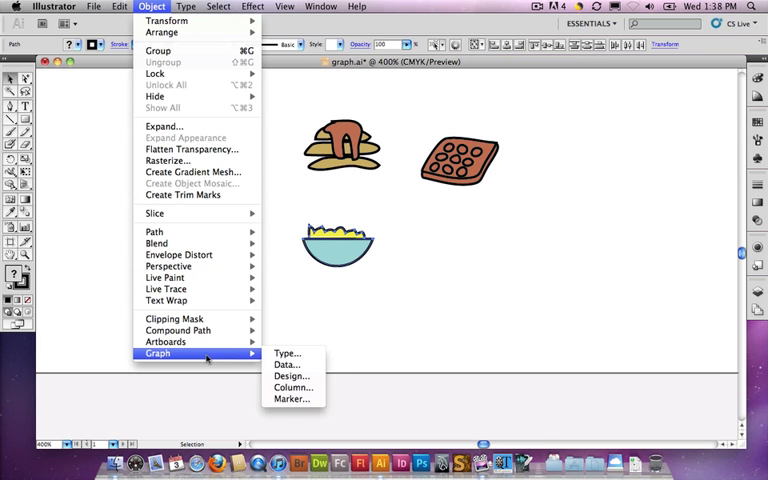
left_click(290, 375)
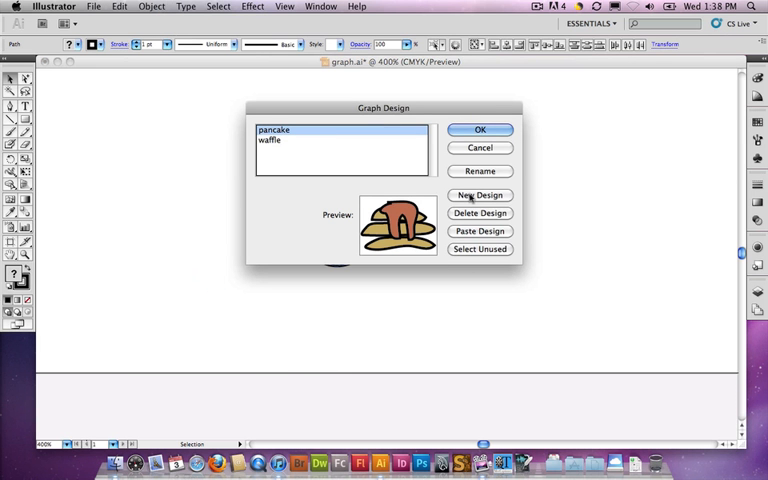
left_click(480, 195)
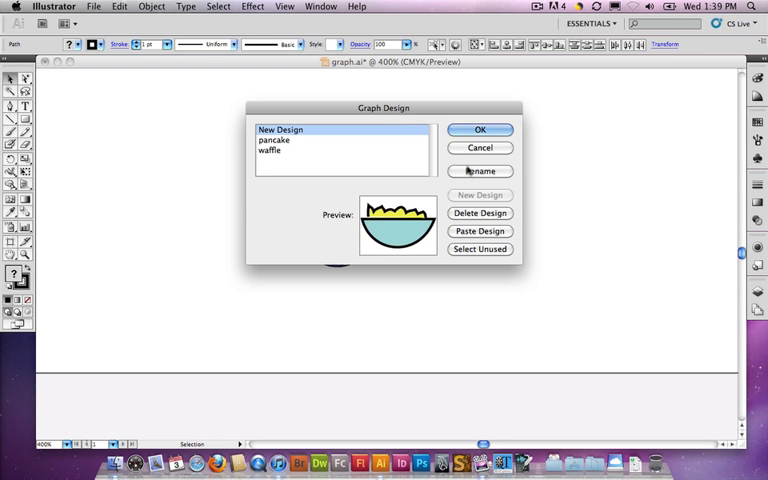
left_click(480, 170)
type("cereal")
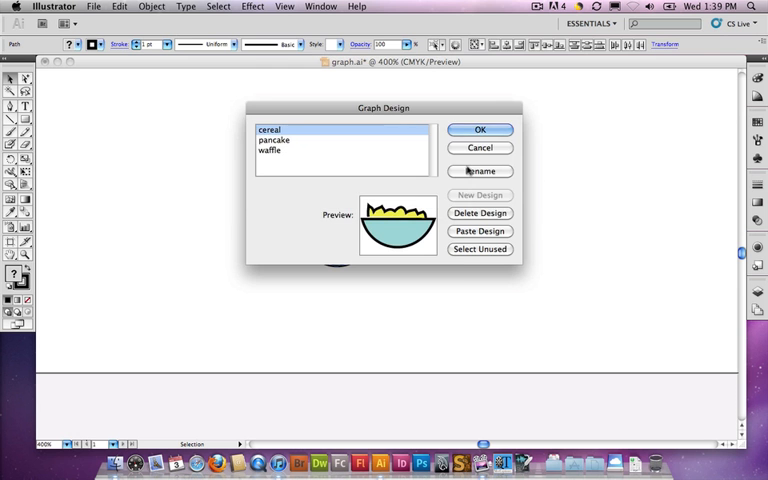
left_click(480, 130)
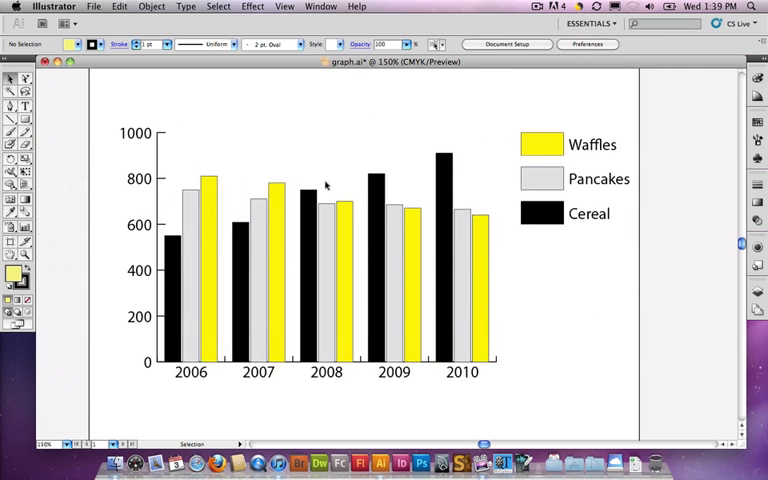
mouse_move(27, 82)
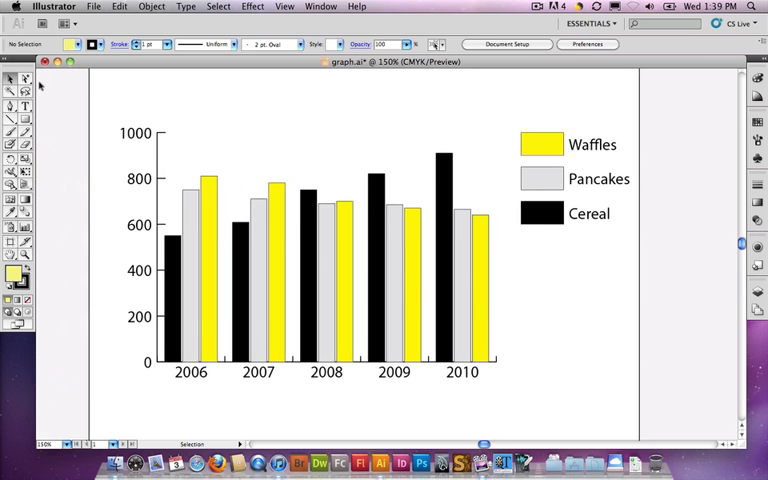
left_click(26, 79)
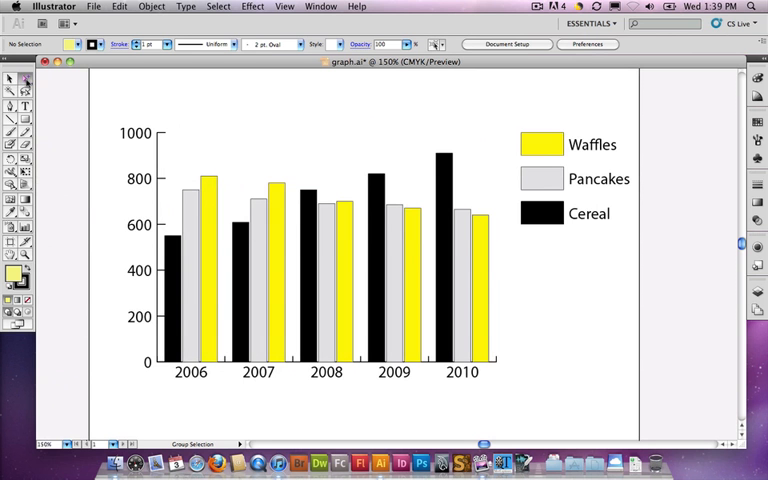
left_click(539, 213)
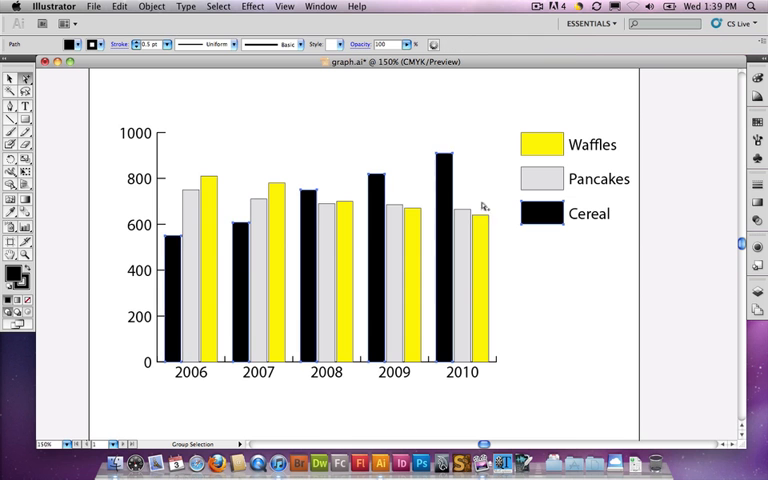
mouse_move(438, 196)
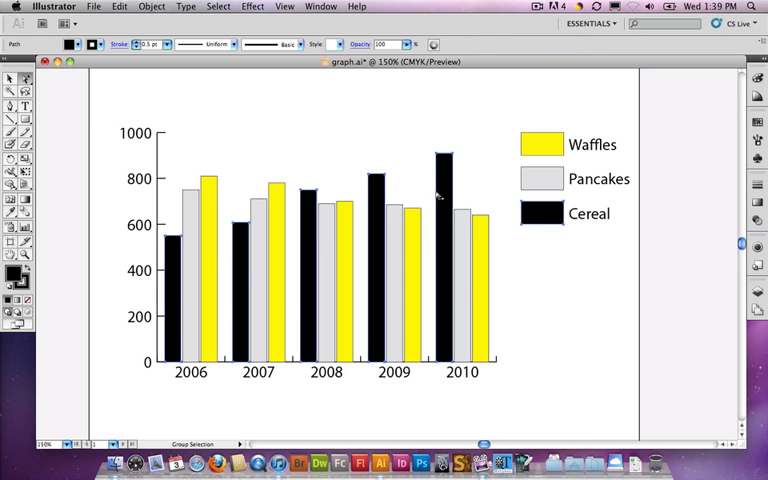
left_click(161, 8)
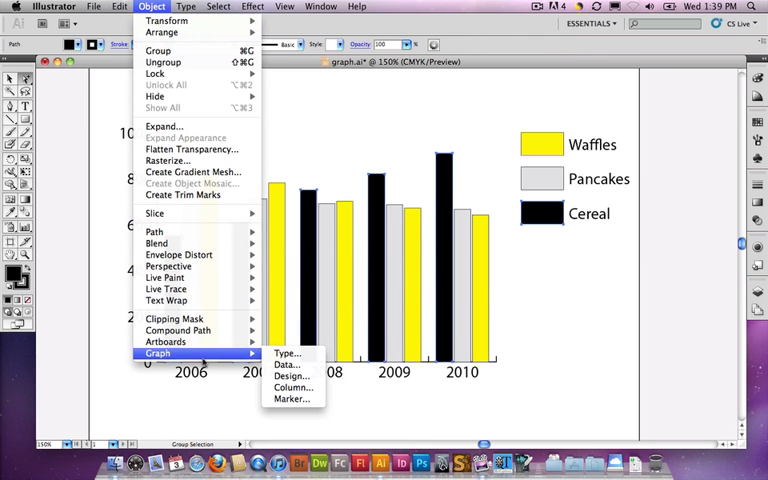
mouse_move(288, 385)
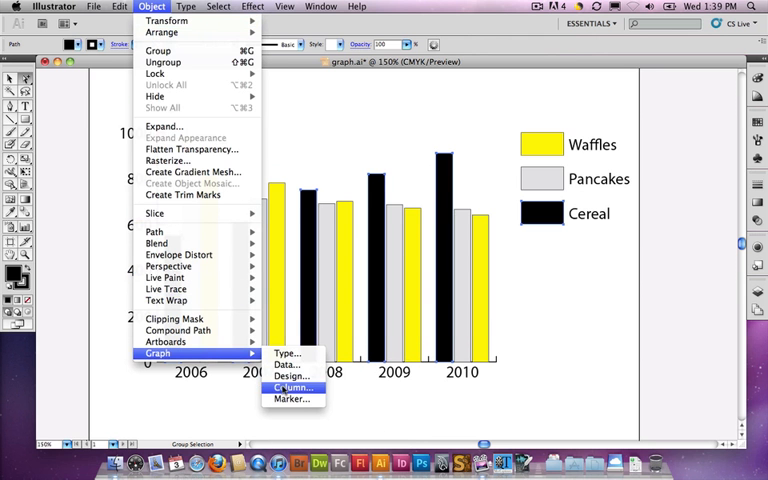
left_click(290, 384)
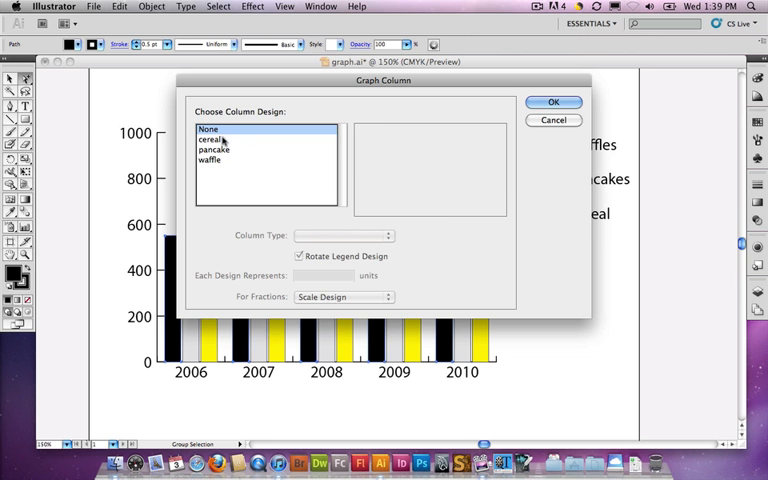
left_click(210, 138)
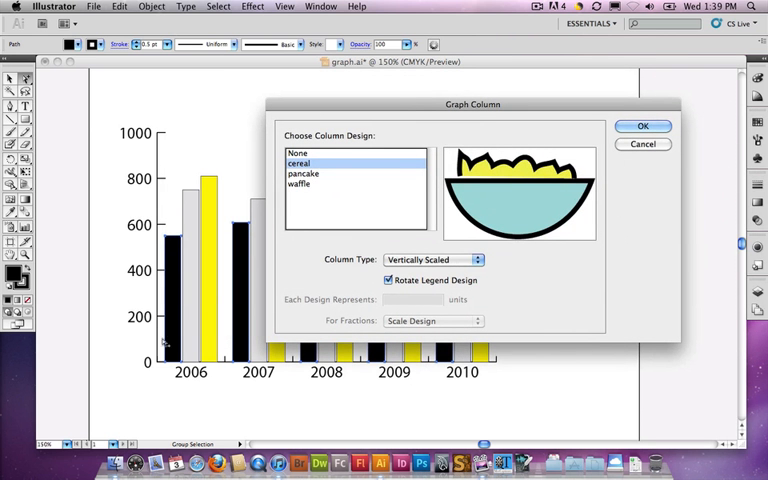
left_click(643, 125)
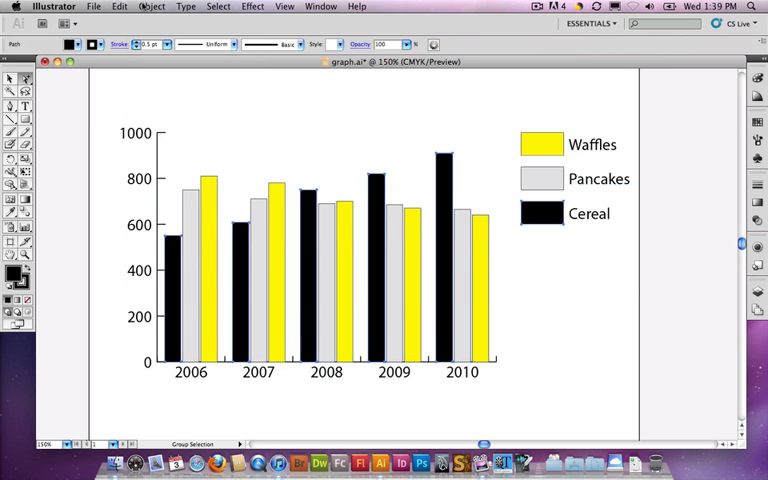
- Set the cereal column design to Repeating, 50 units per bowl, with Chop Design fractions
left_click(155, 7)
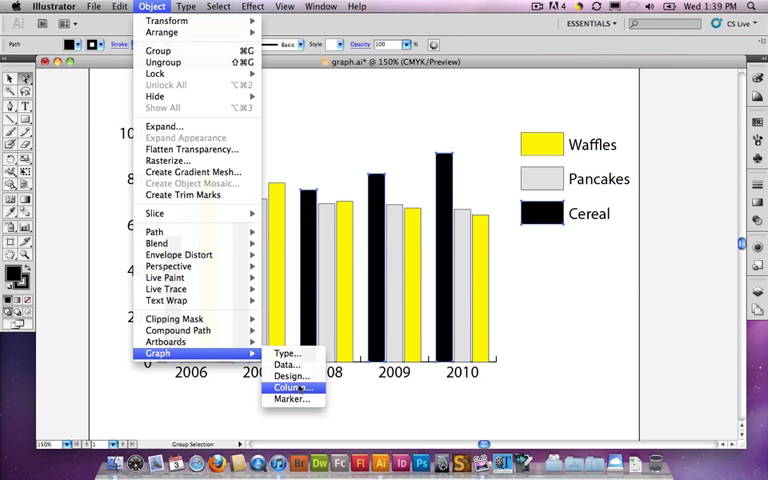
left_click(288, 383)
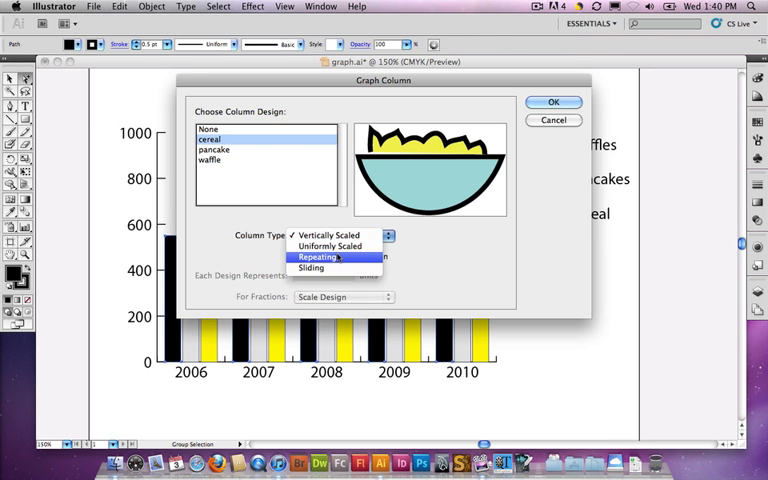
left_click(318, 257)
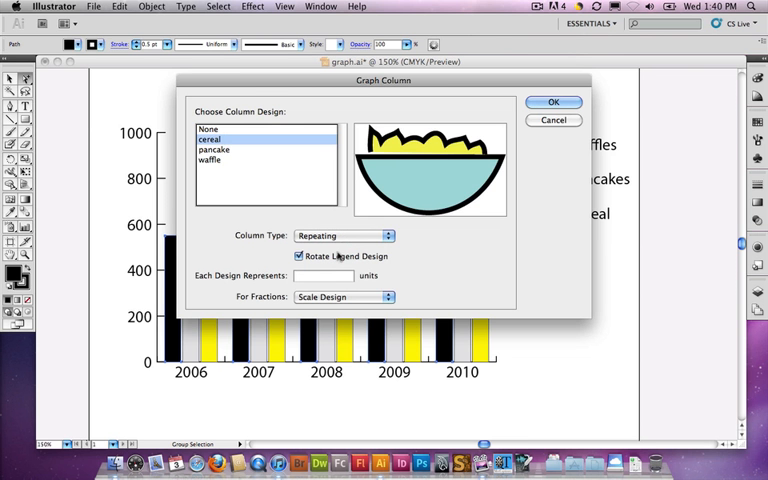
mouse_move(460, 173)
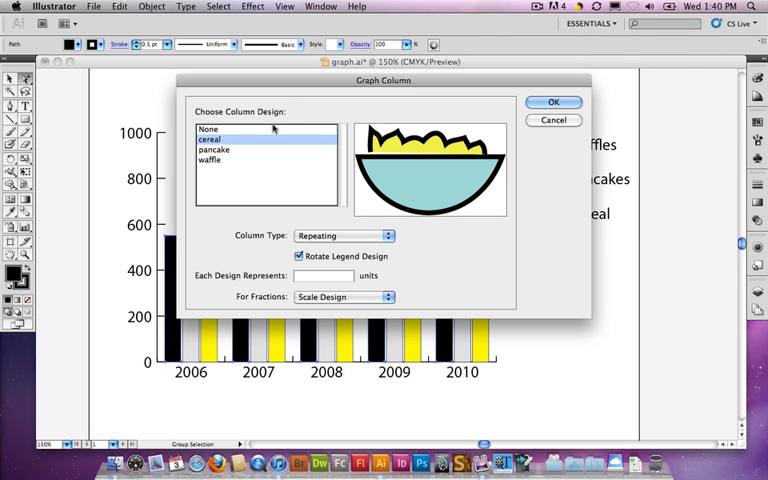
mouse_move(134, 320)
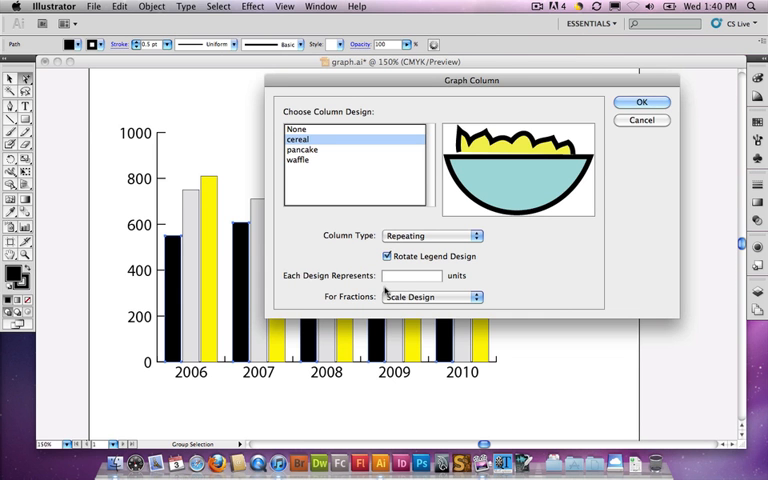
left_click(410, 275)
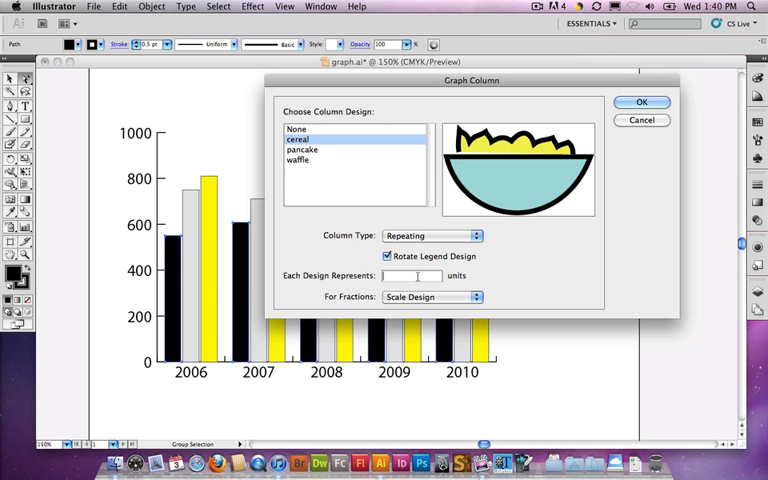
type("20")
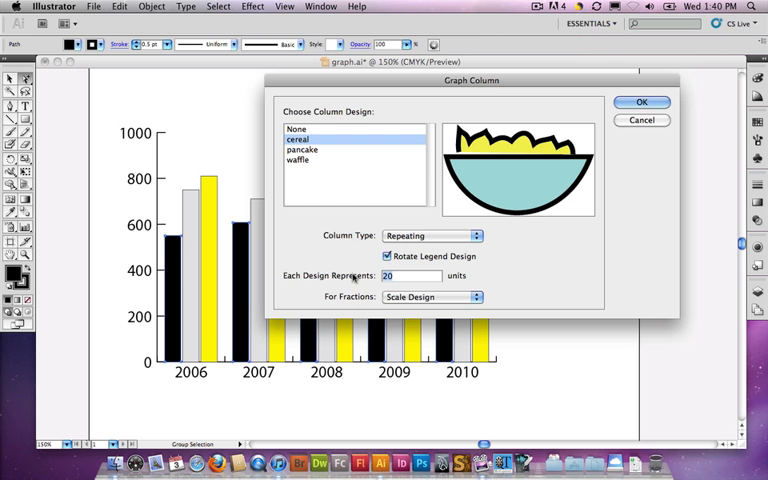
type("50")
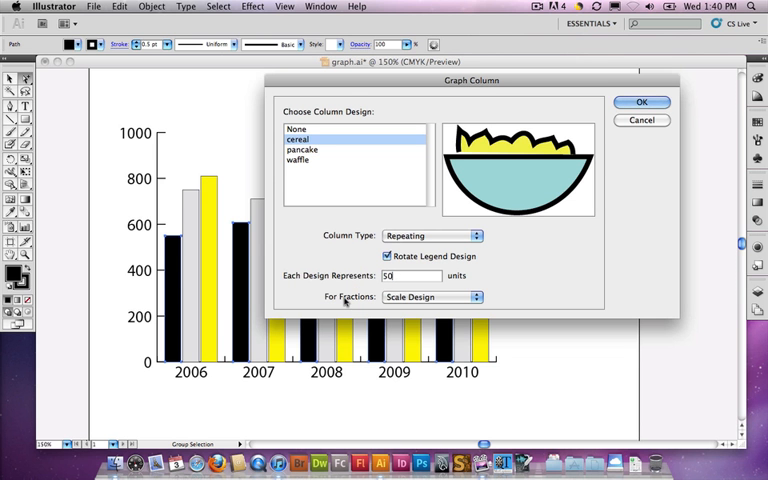
mouse_move(415, 296)
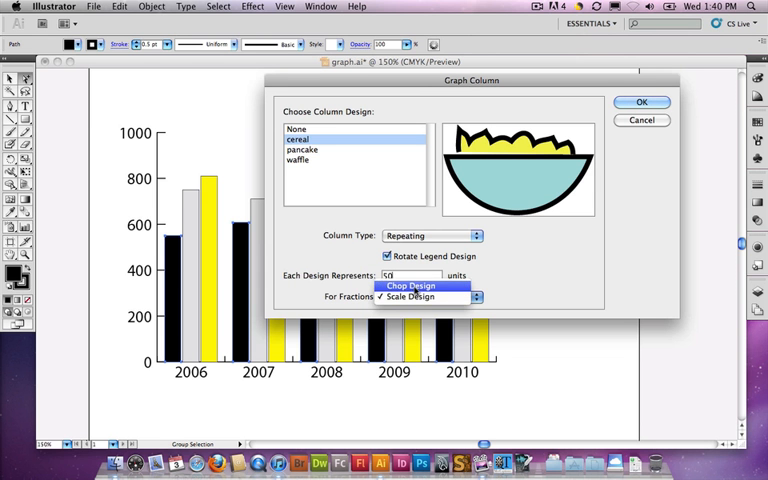
left_click(420, 286)
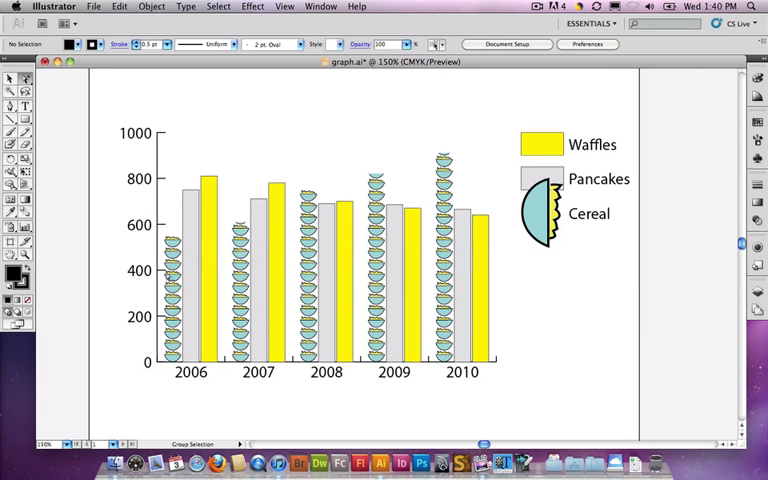
mouse_move(356, 172)
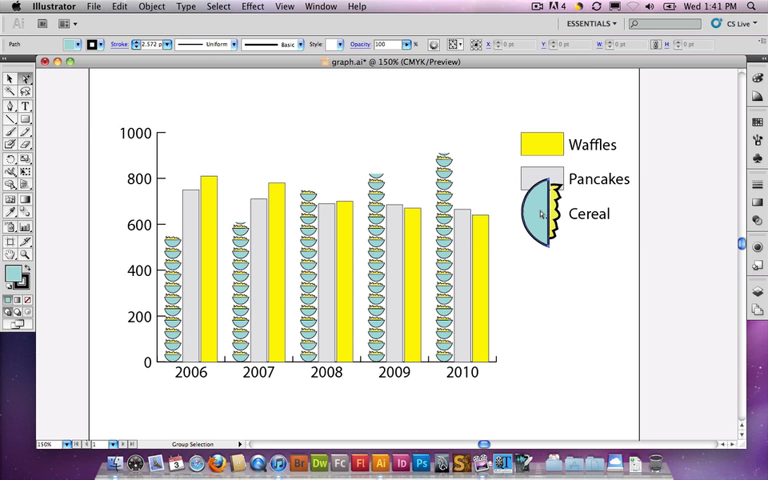
- Turn off legend design rotation for the cereal column design and confirm
left_click(538, 213)
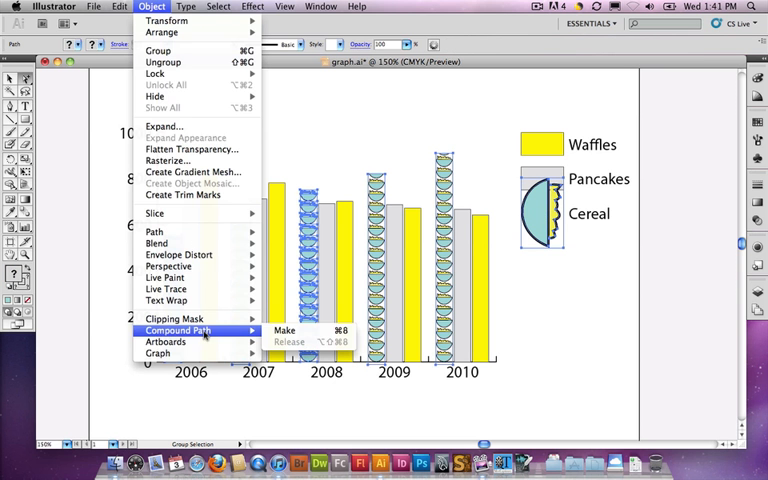
mouse_move(166, 342)
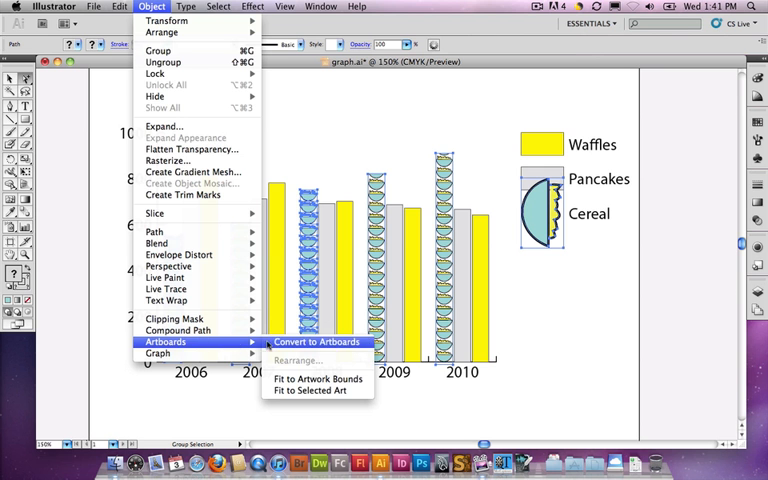
mouse_move(158, 353)
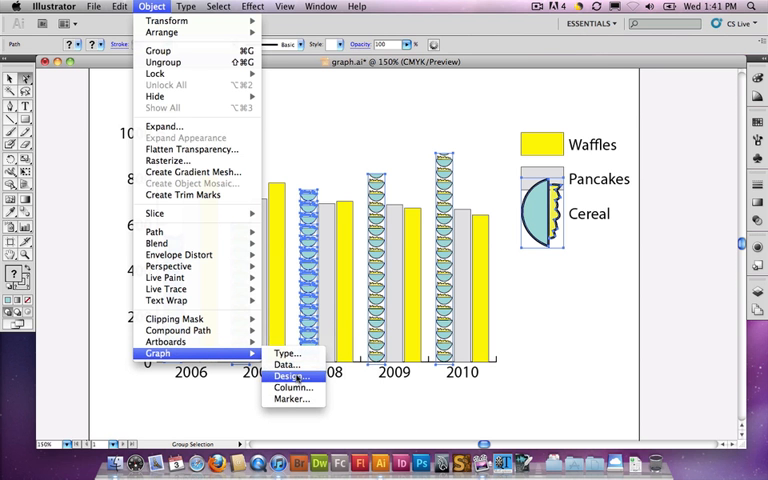
left_click(289, 388)
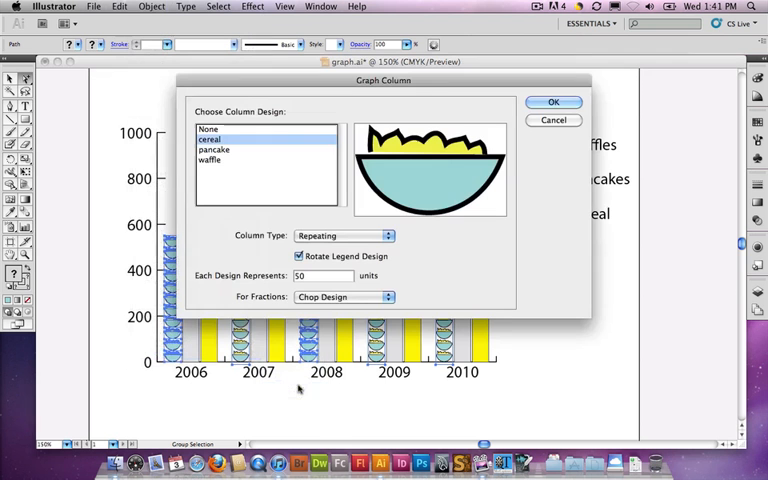
mouse_move(388, 187)
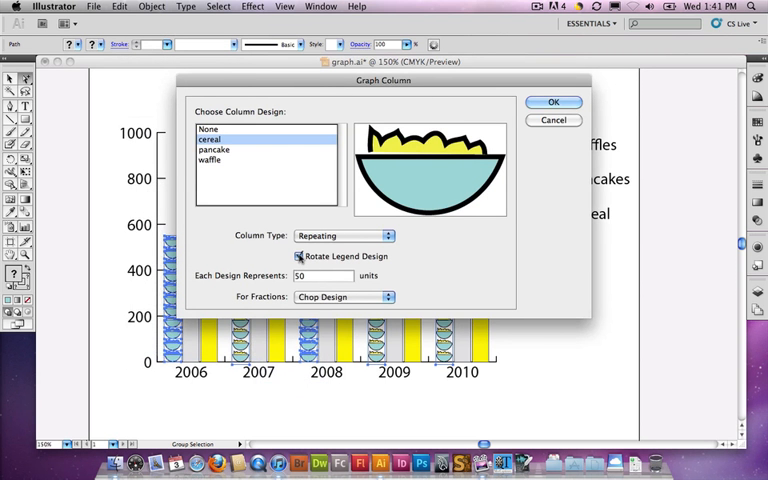
left_click(298, 256)
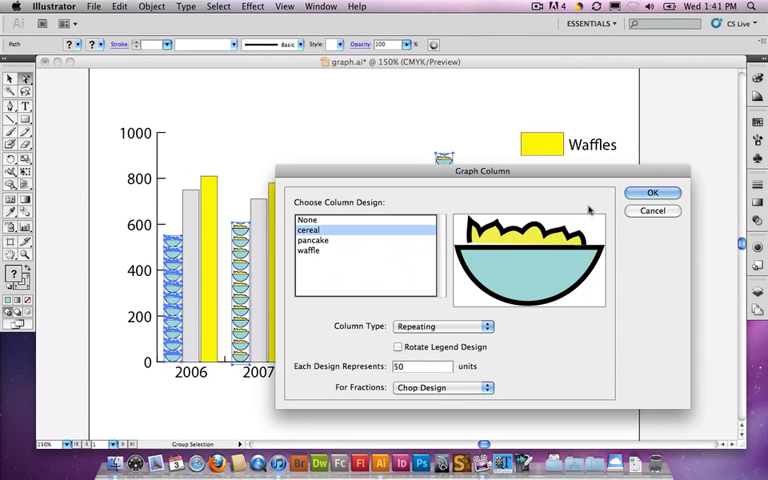
left_click(652, 192)
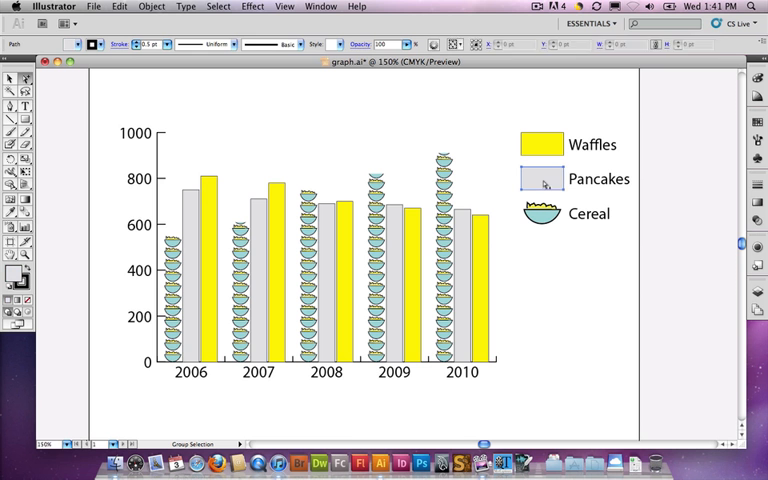
- Apply the pancake design as a Repeating column type, 20 units each, chopping fractions
left_click(163, 9)
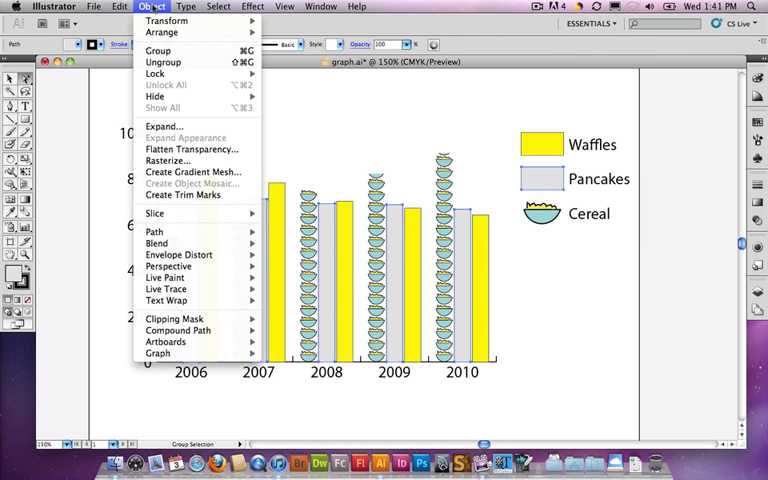
mouse_move(157, 353)
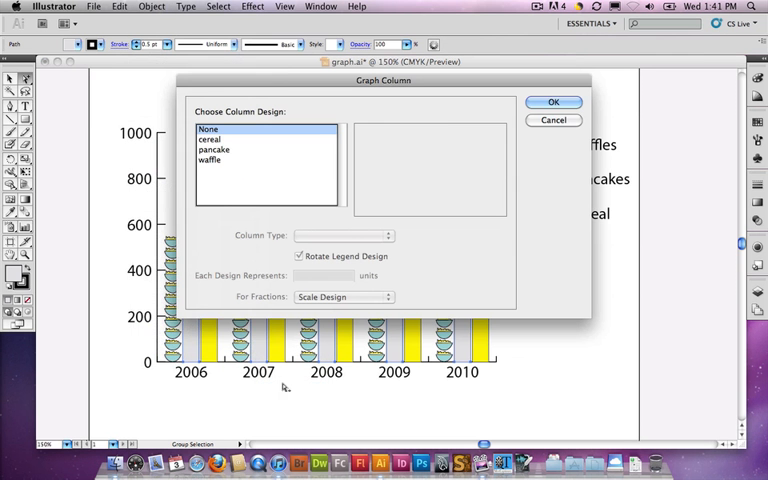
left_click(213, 149)
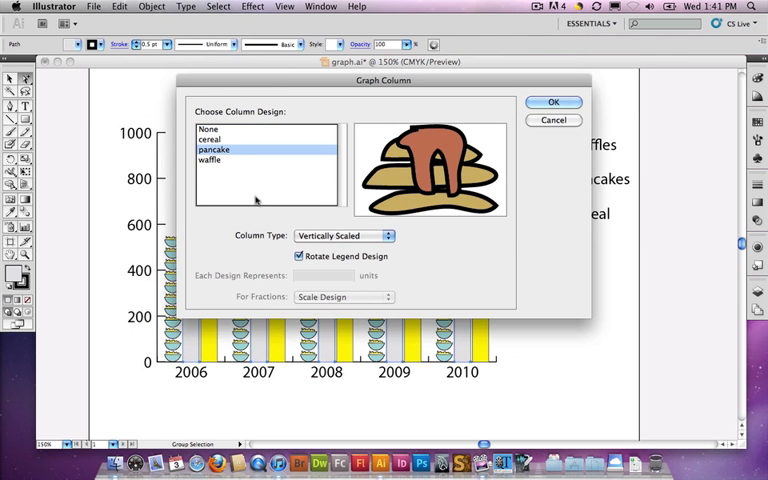
left_click(344, 235)
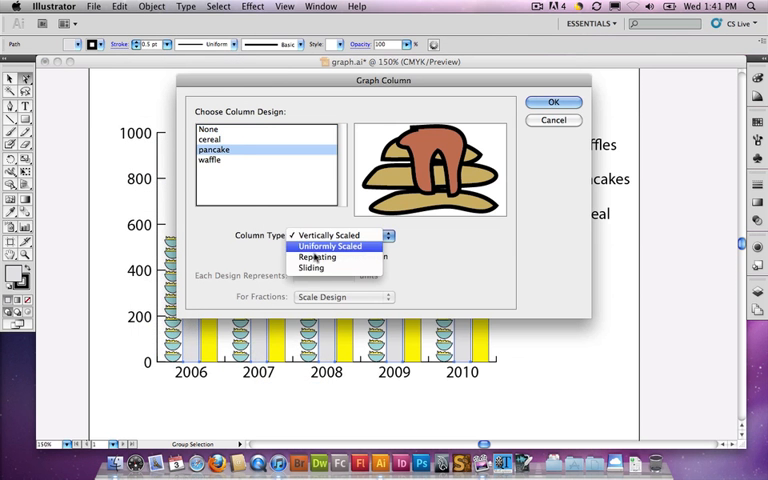
left_click(317, 256)
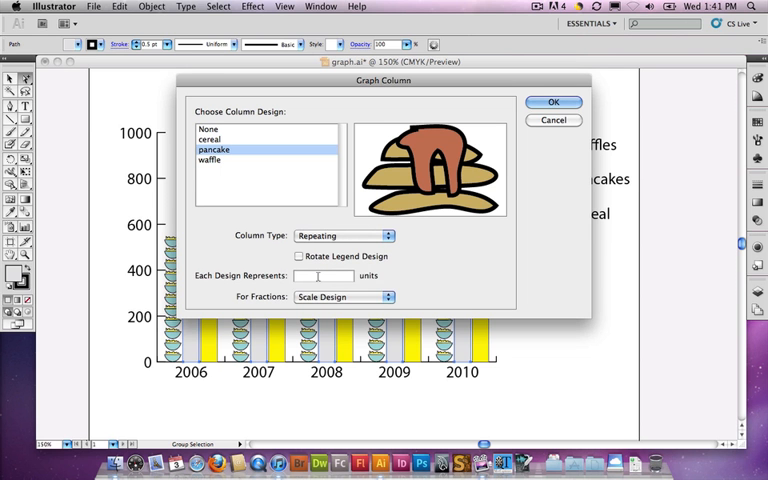
type("20")
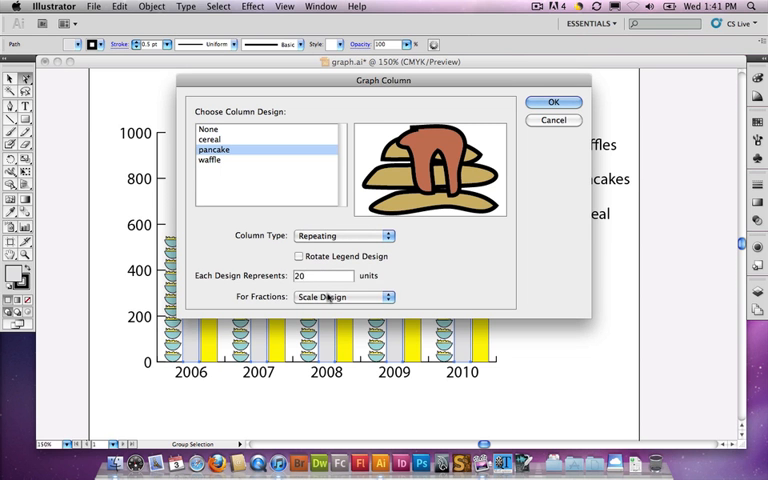
left_click(343, 297)
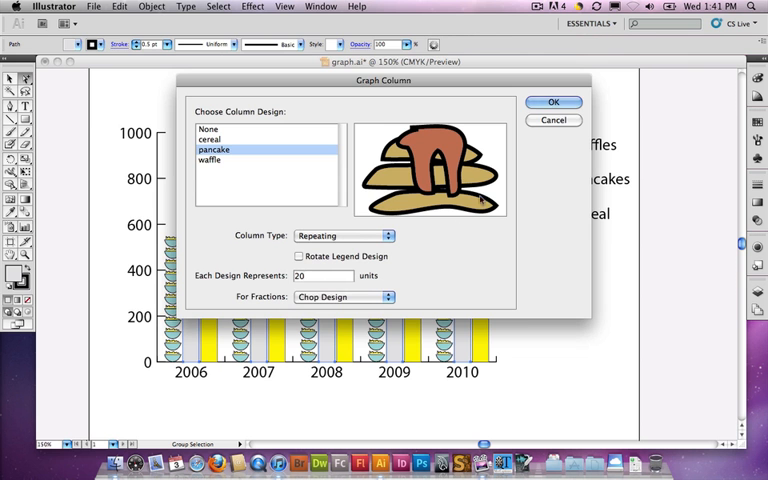
left_click(553, 101)
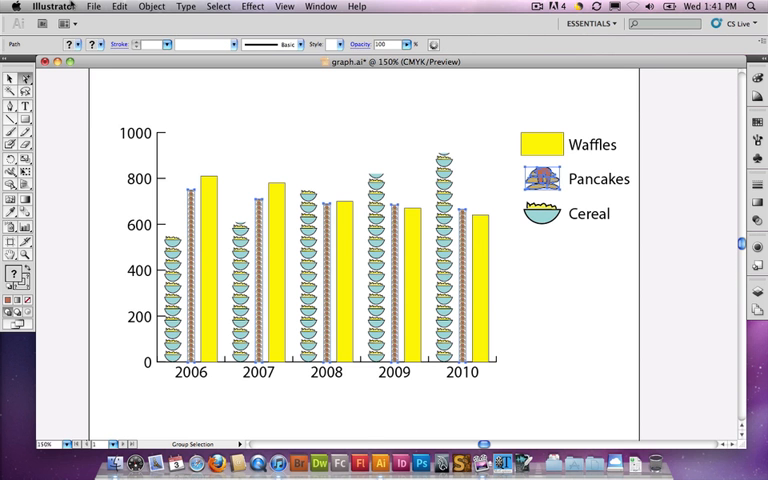
- Set each repeating pancake design to represent 50 units with Chop Design fractions
left_click(160, 9)
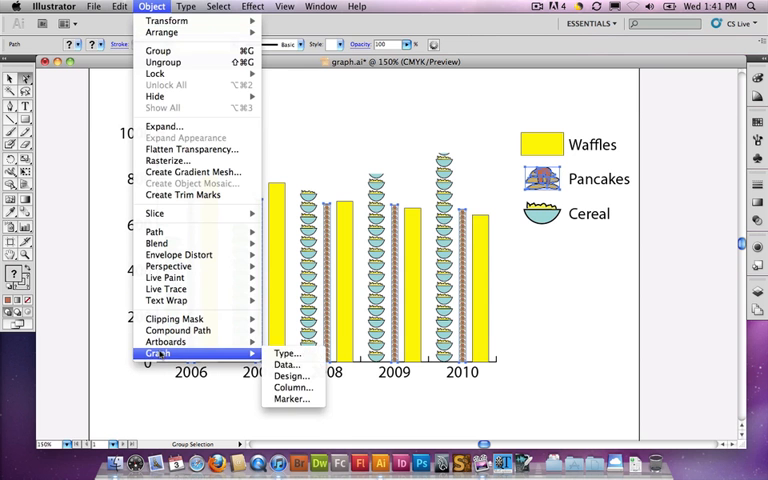
left_click(288, 387)
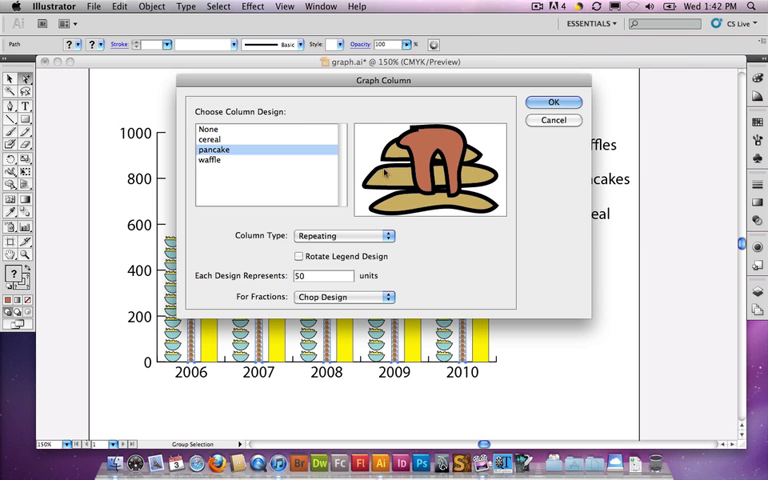
left_click(551, 102)
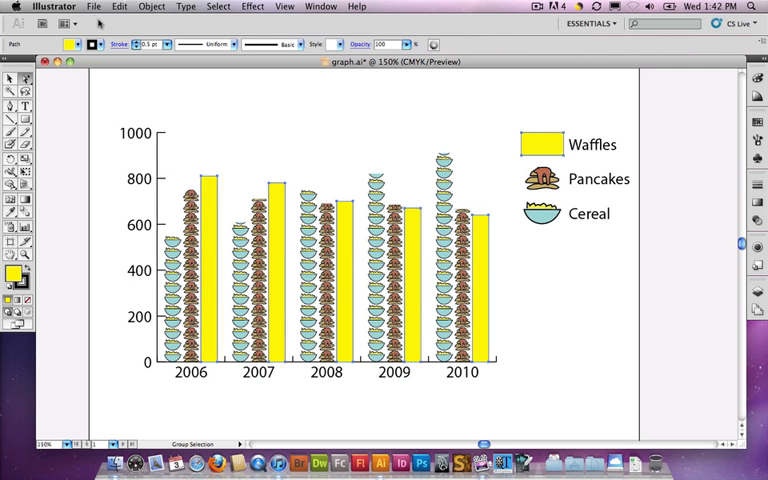
- Apply the waffle design as Repeating, 50 units per icon, fractions scaled
left_click(164, 7)
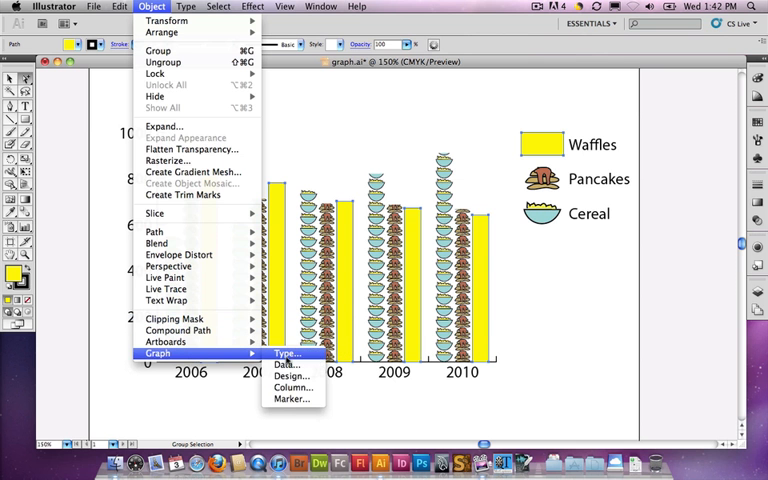
left_click(293, 386)
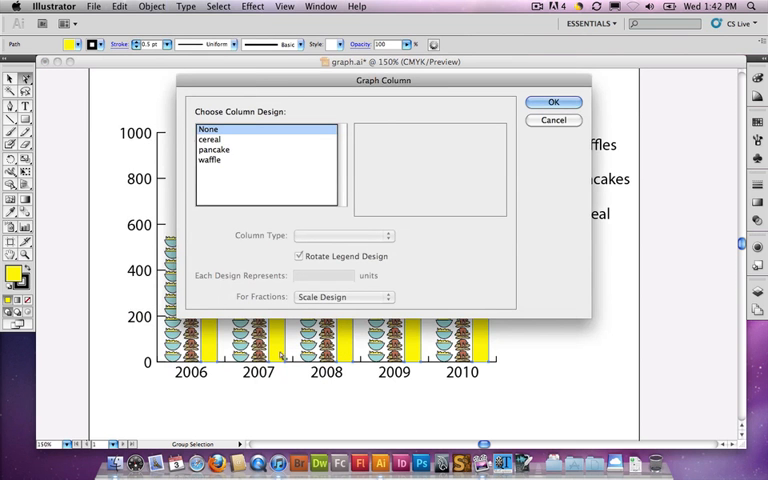
left_click(210, 160)
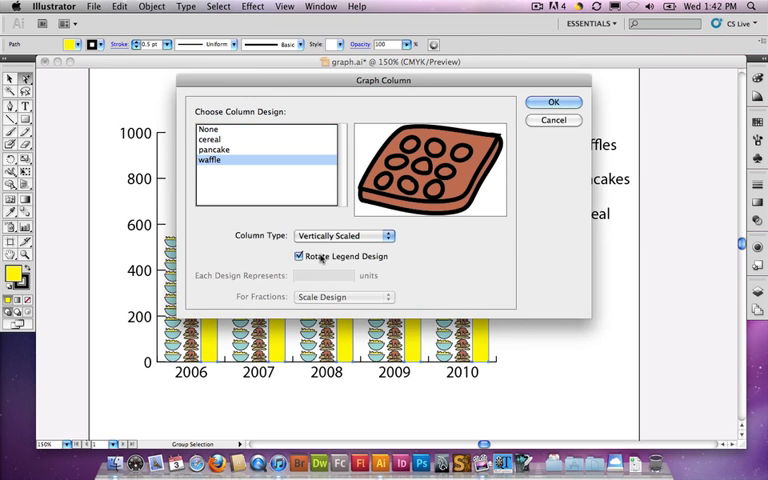
left_click(343, 235)
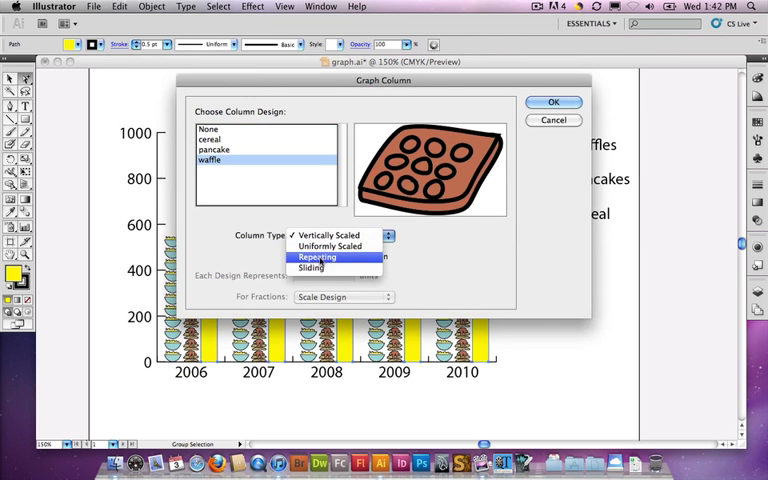
left_click(316, 256)
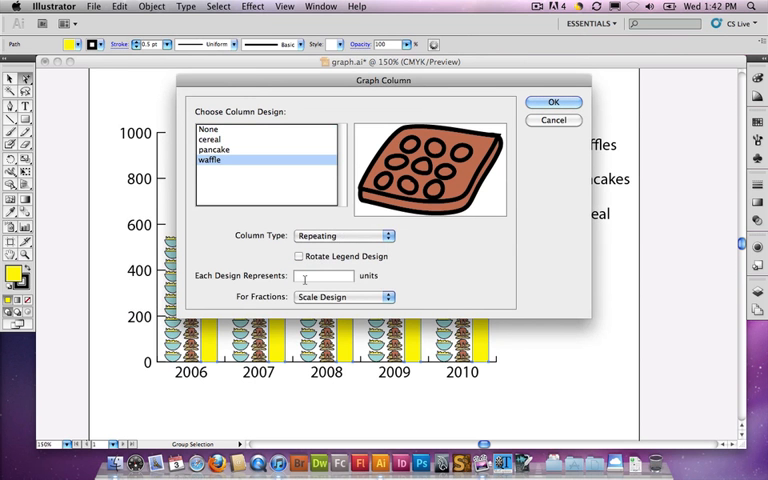
type("50")
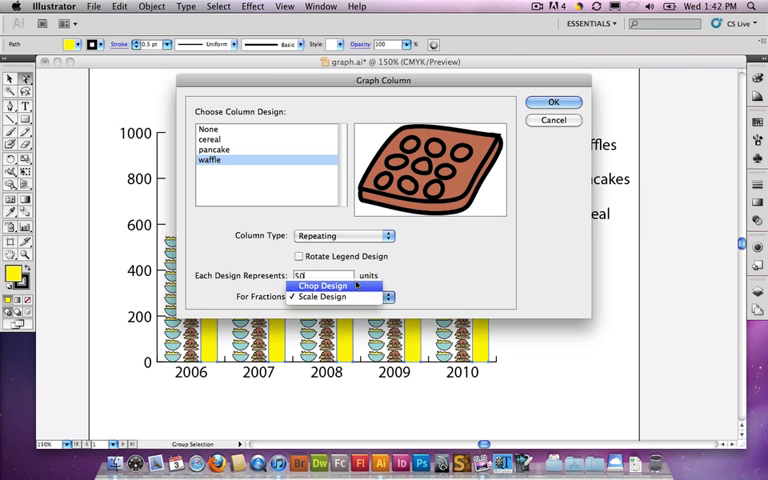
left_click(325, 297)
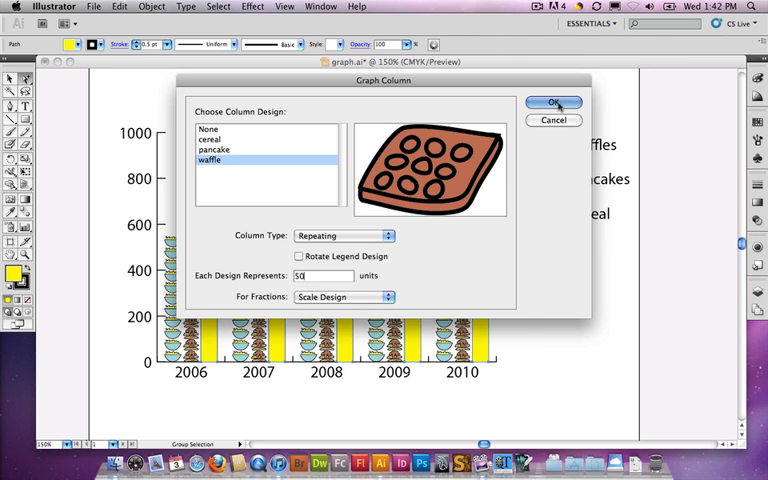
left_click(552, 102)
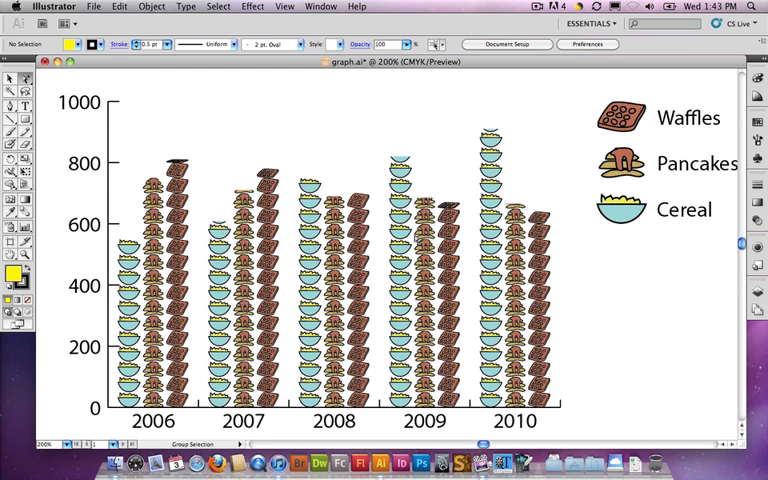
mouse_move(342, 161)
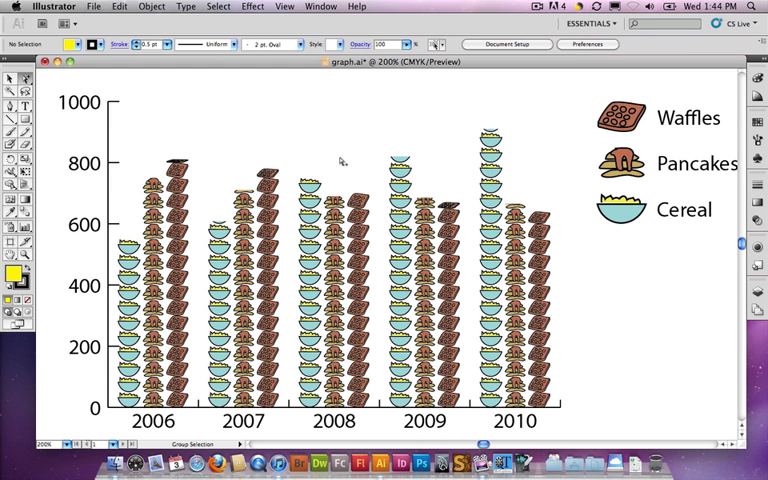
mouse_move(400, 147)
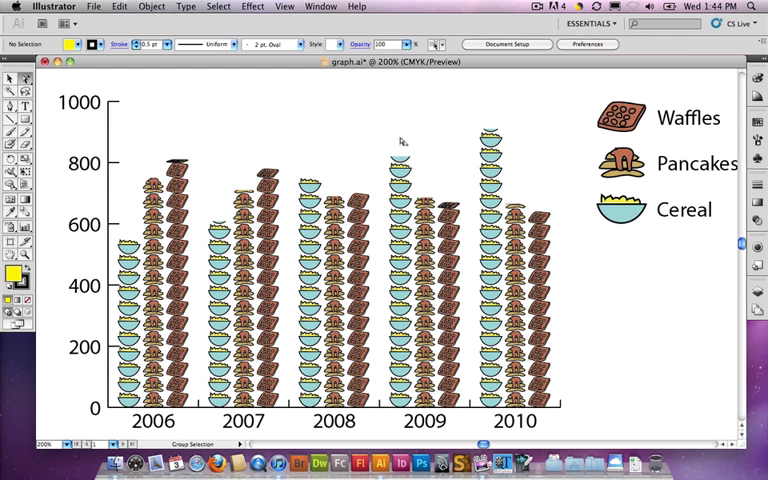
left_click(357, 8)
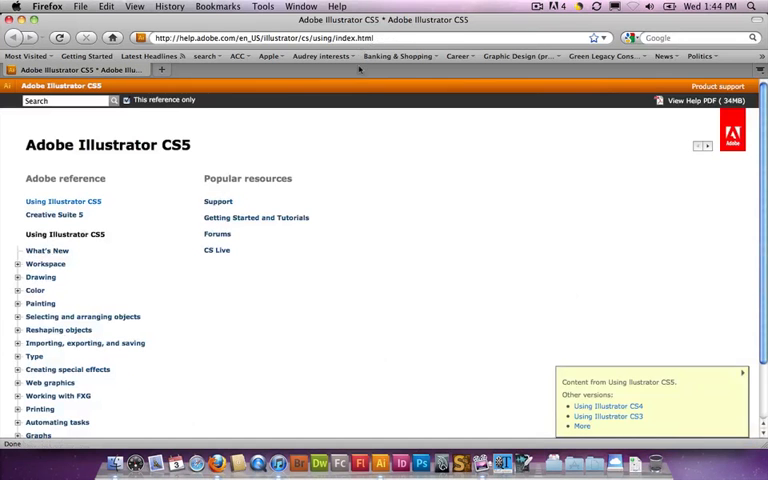
- Search Adobe Help for 'graph designs' to reach the About graph designs article
left_click(60, 101)
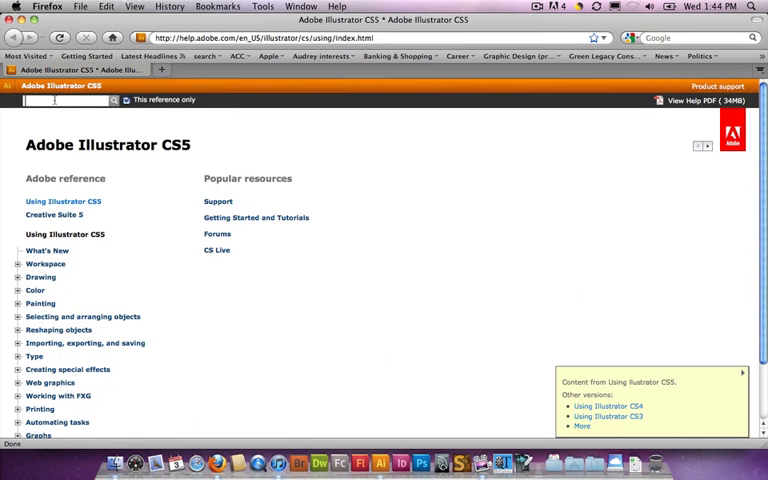
type("gra")
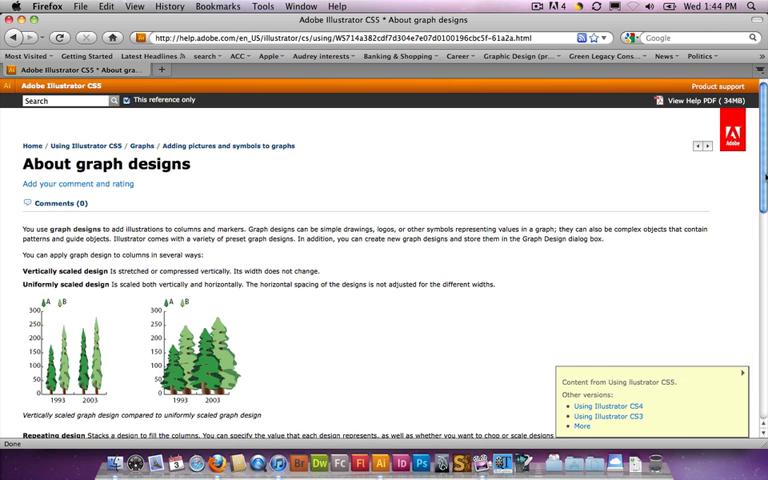
- Scroll the help article down to the Repeating and Sliding design sections
scroll("down", 3)
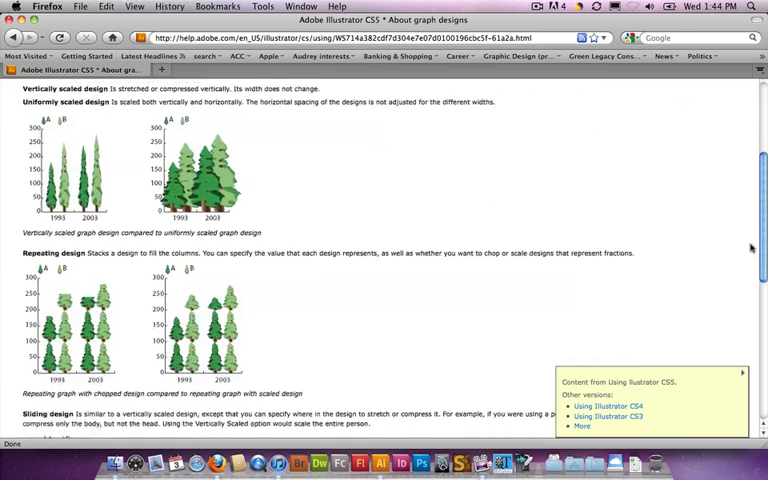
scroll("down", 3)
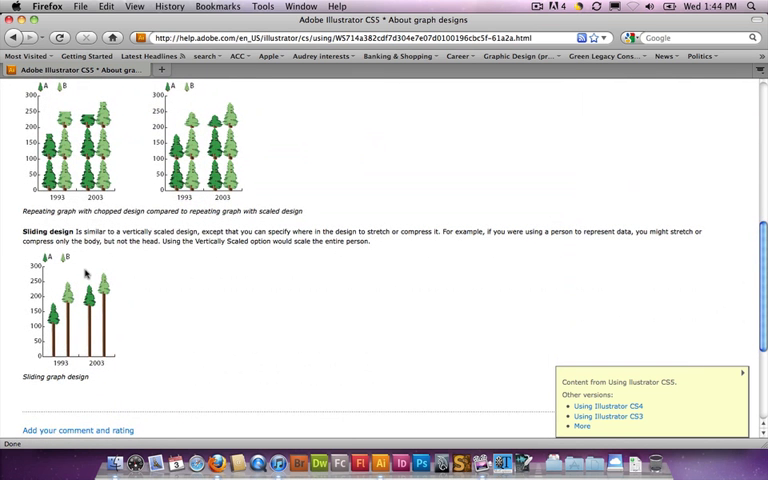
mouse_move(90, 268)
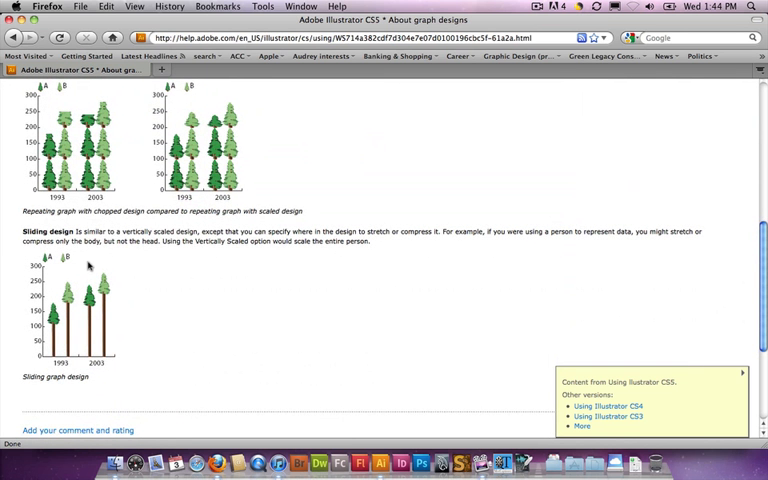
mouse_move(62, 325)
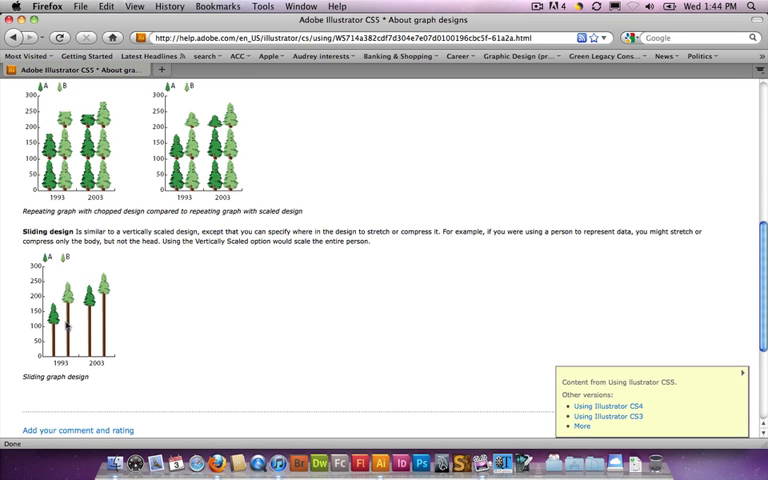